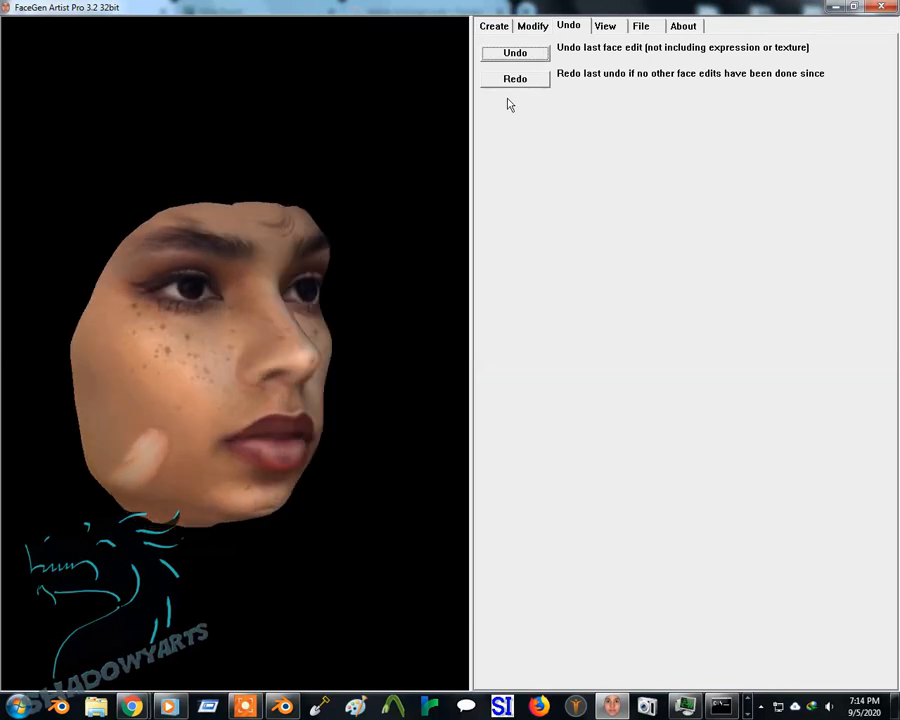
# - Redo through seven earlier face edits, landing on the pale-skinned face with red lips
pyautogui.click(514, 80)
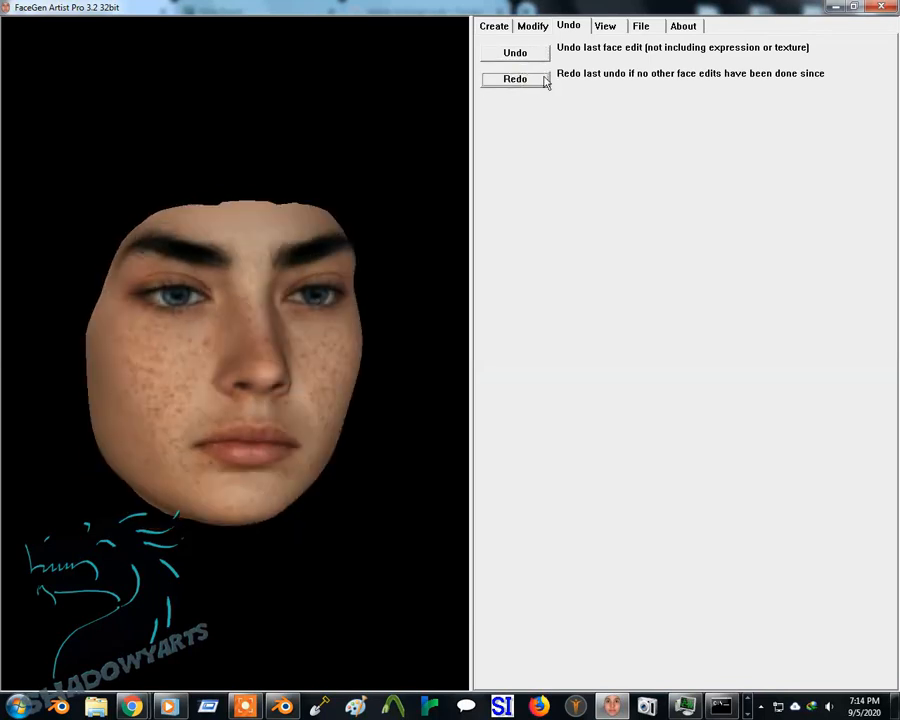
pyautogui.click(516, 80)
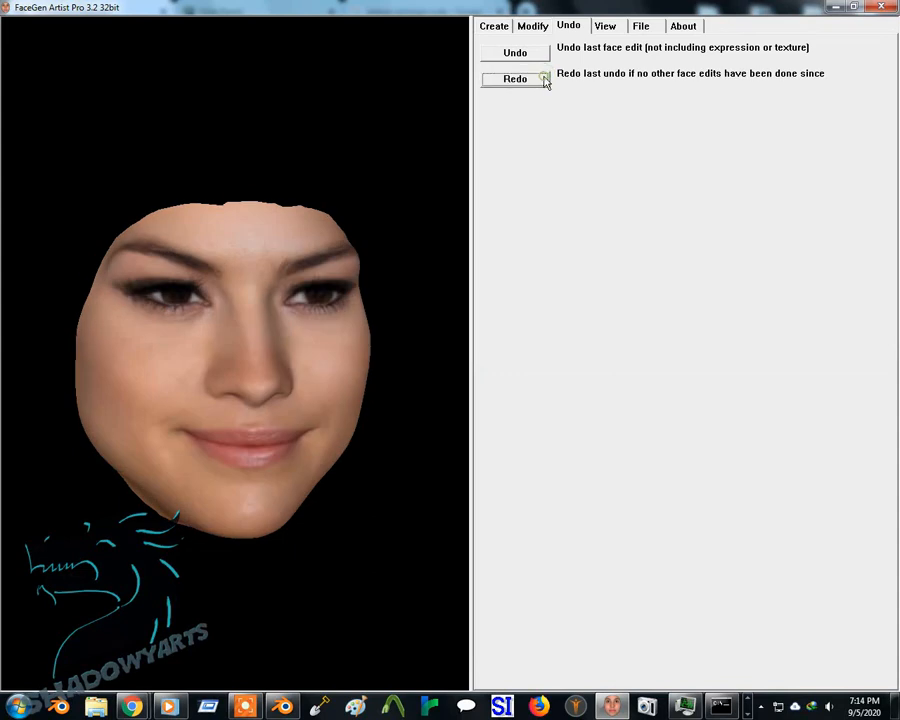
pyautogui.click(516, 80)
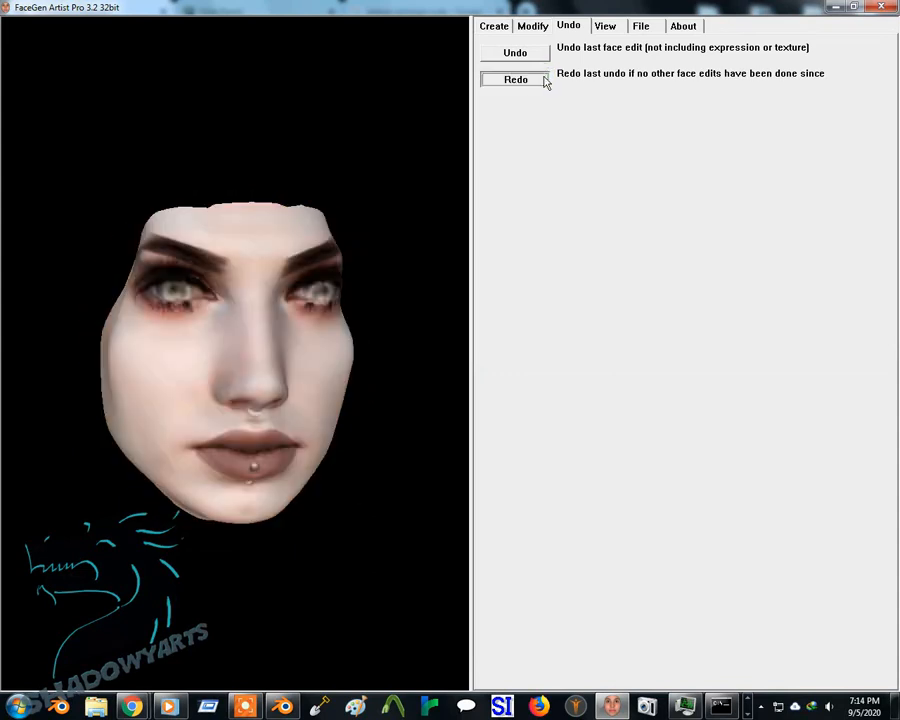
pyautogui.click(516, 80)
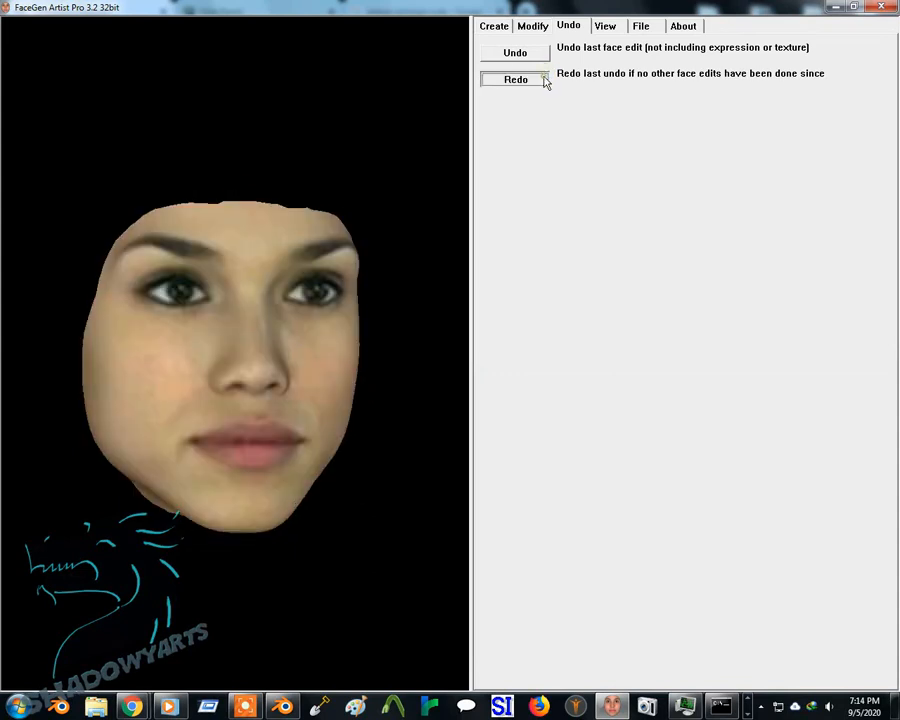
pyautogui.click(516, 80)
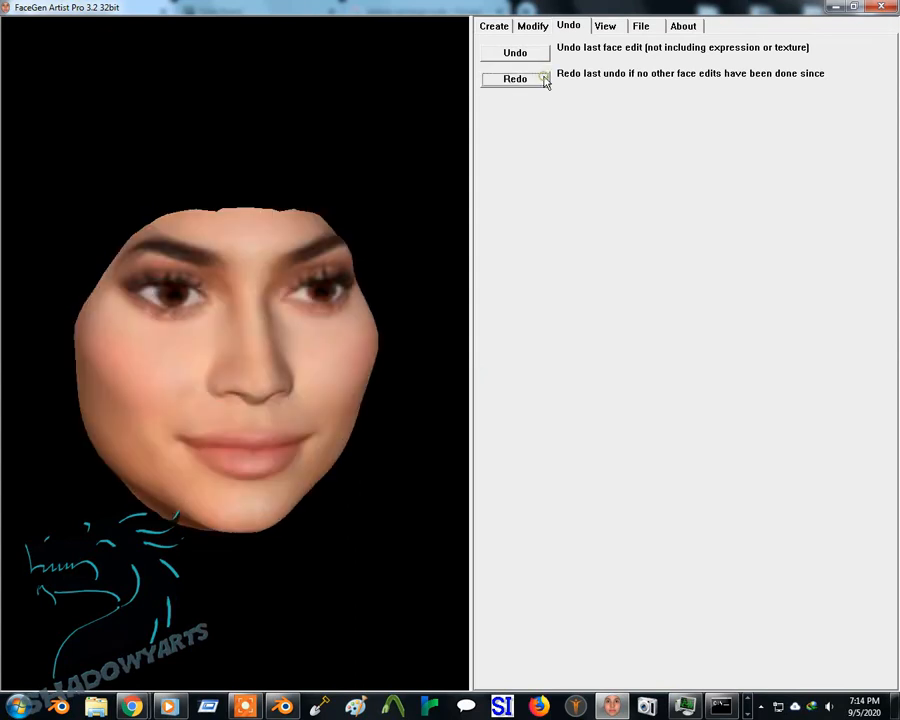
pyautogui.click(516, 80)
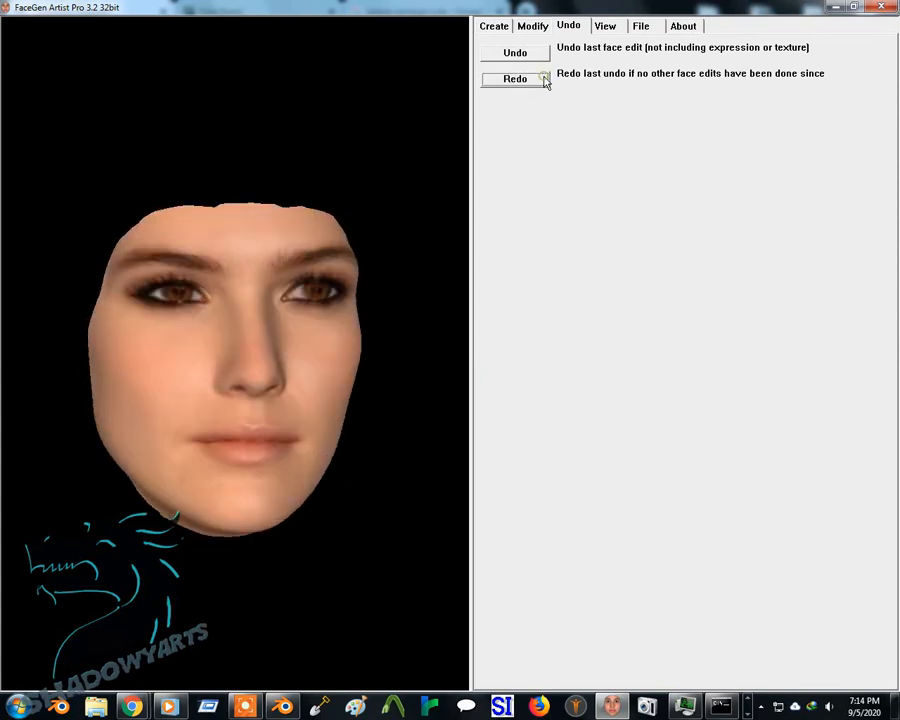
pyautogui.click(514, 80)
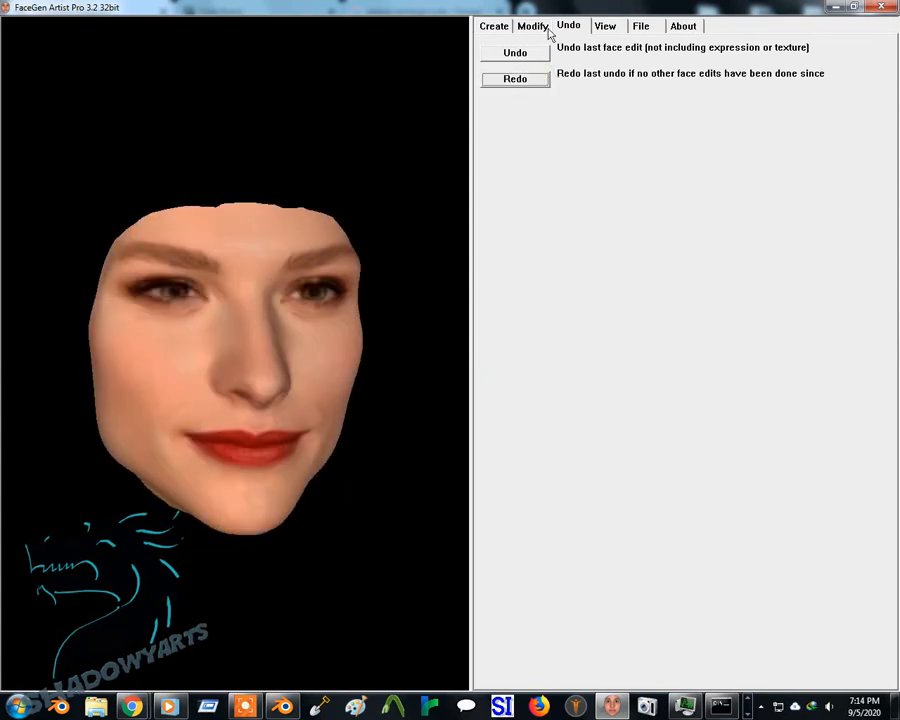
# - Start photo-based face creation and pick the Golden Globe Beauty Looks image from Downloads as the front photo
pyautogui.click(492, 24)
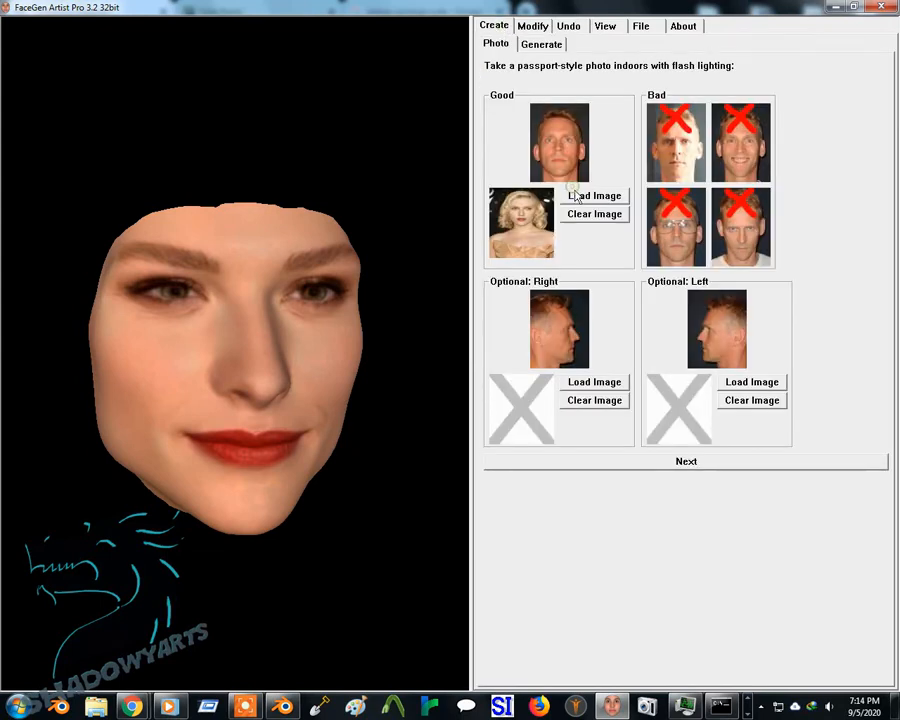
pyautogui.click(594, 196)
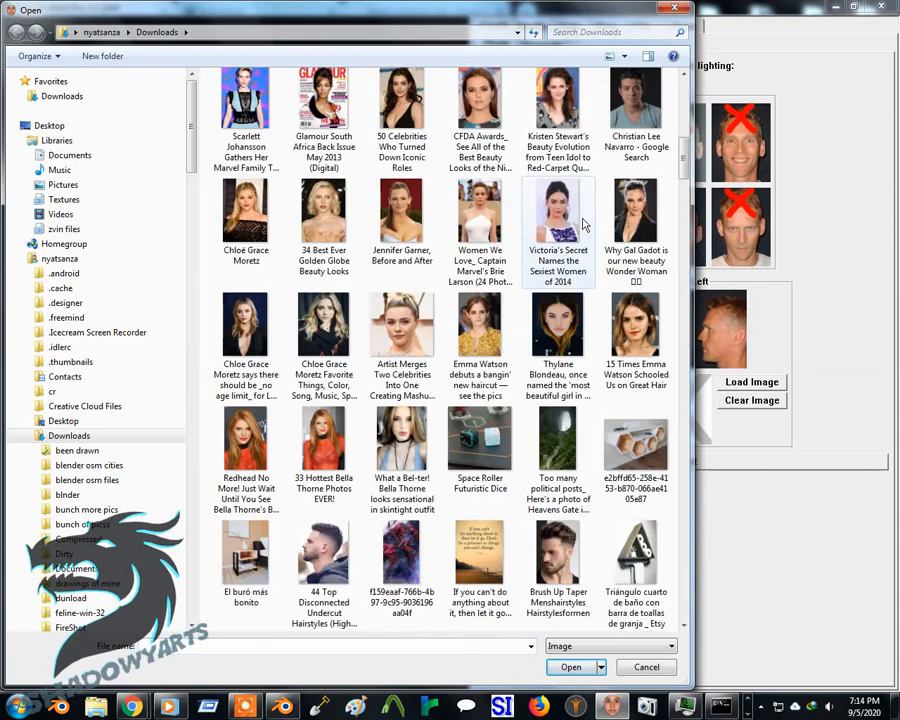
pyautogui.click(324, 210)
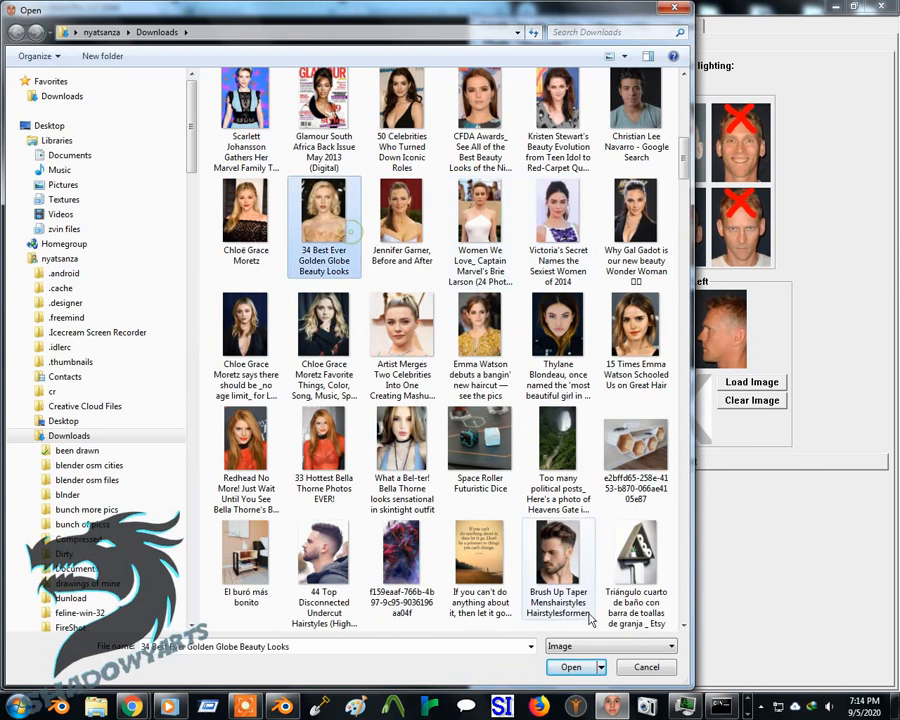
# - Load the photo and mark both eye centres, right nostril, both mouth corners and the left jaw corner
pyautogui.click(570, 668)
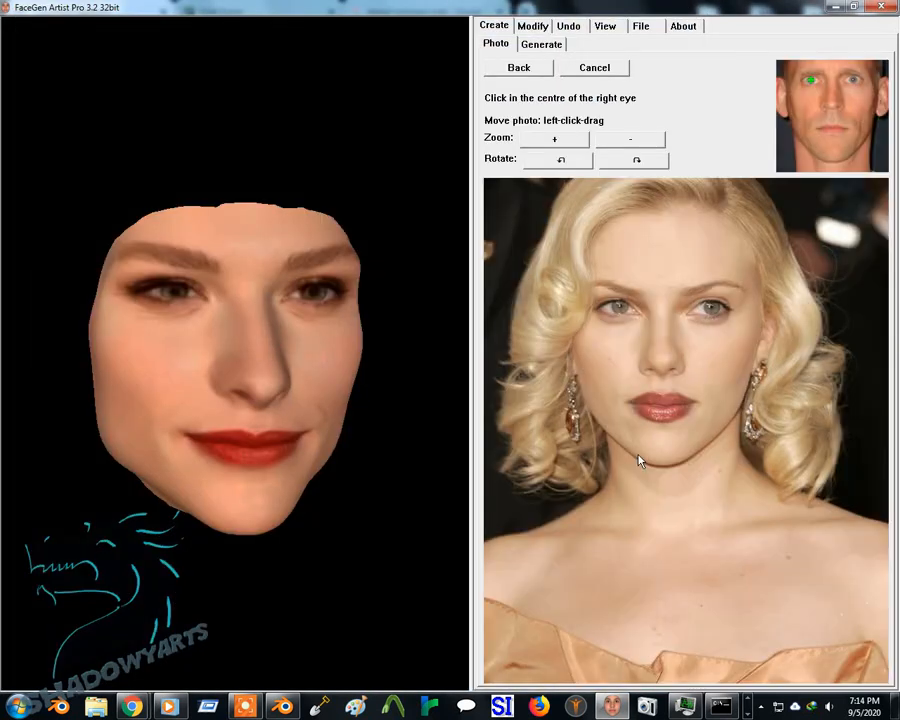
pyautogui.moveTo(620, 312)
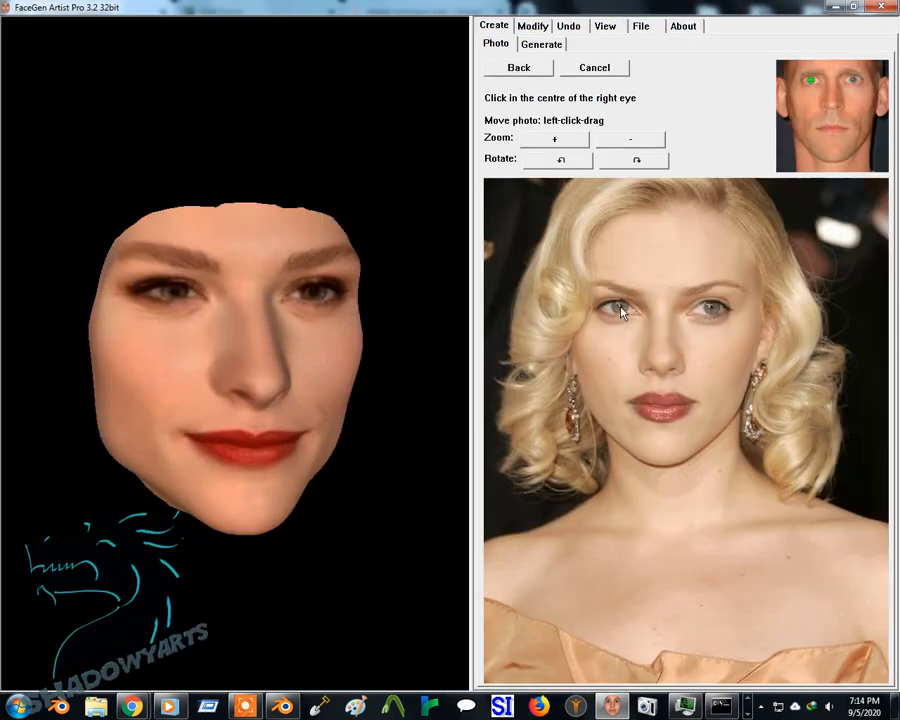
pyautogui.click(620, 308)
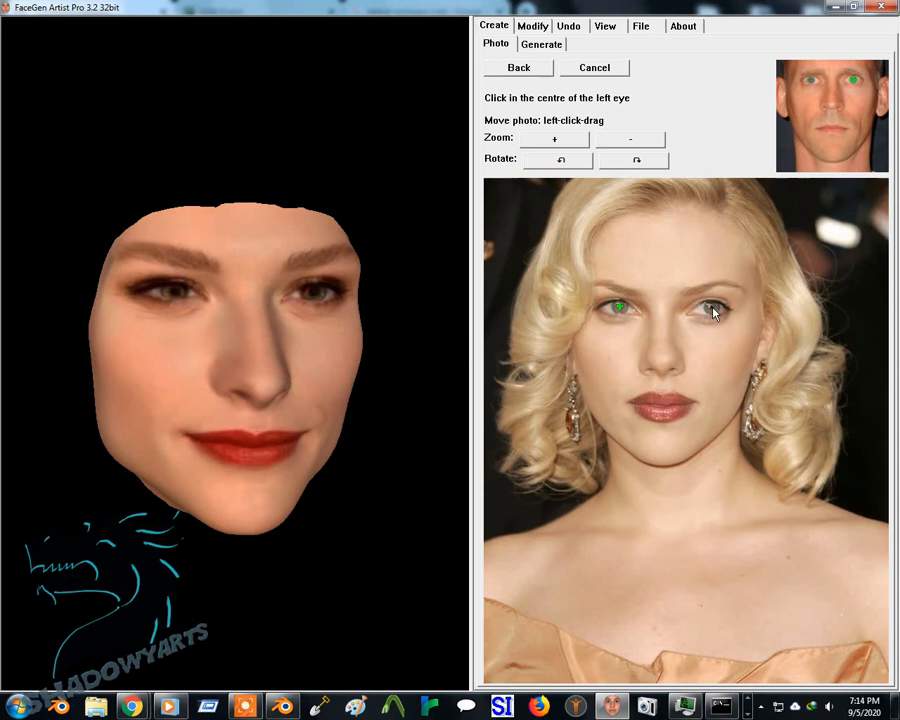
pyautogui.click(710, 308)
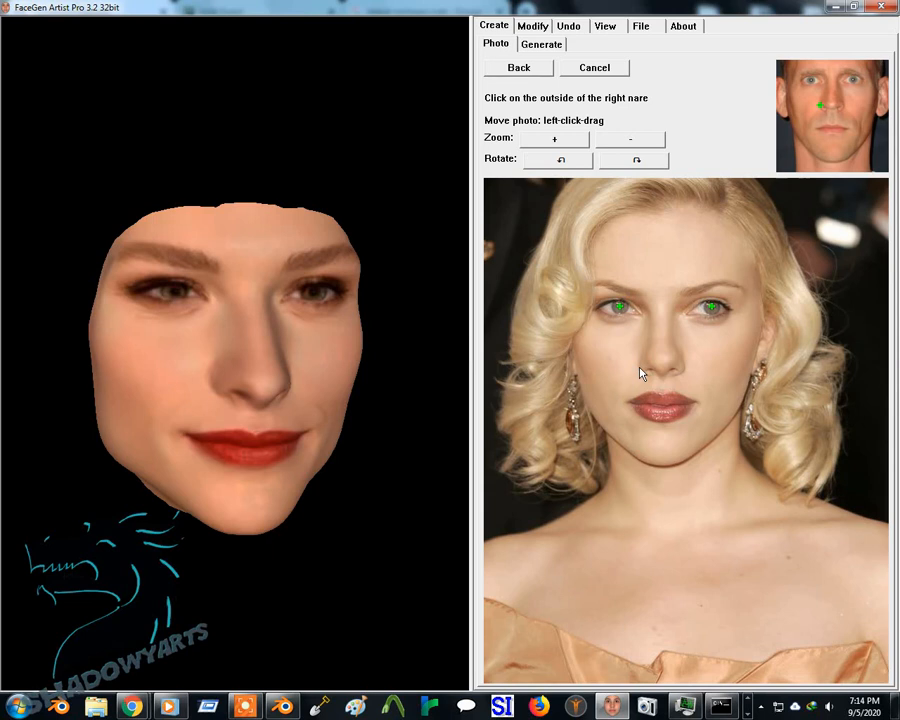
pyautogui.click(640, 368)
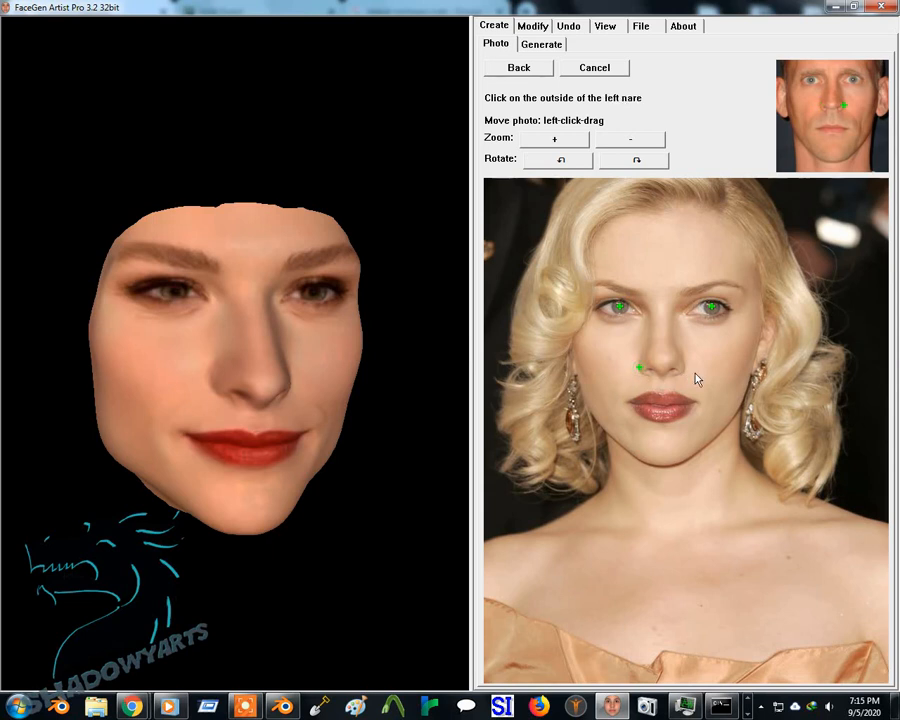
pyautogui.moveTo(688, 374)
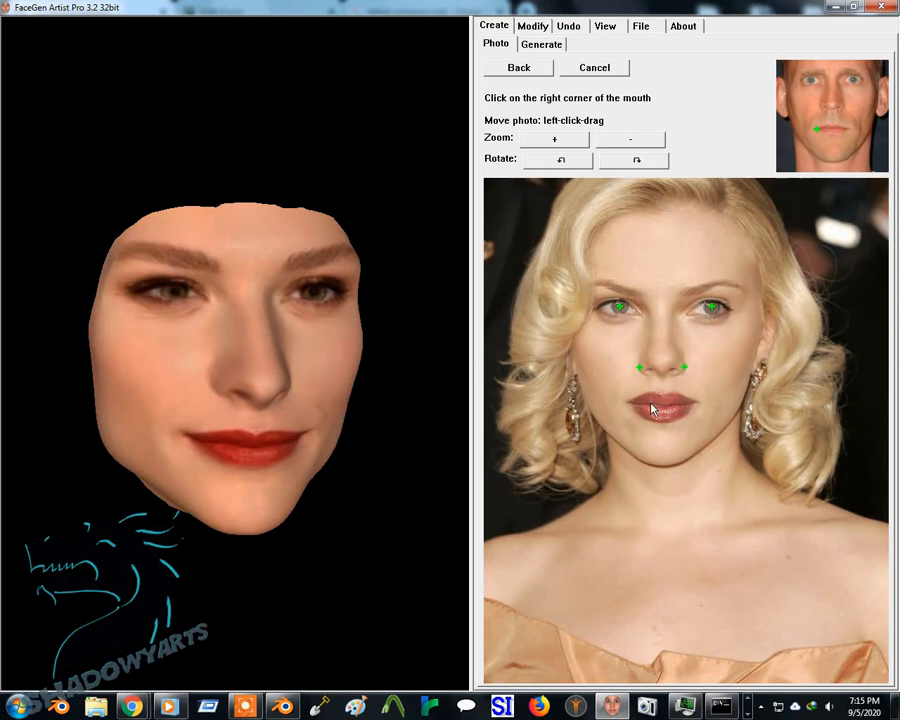
pyautogui.click(652, 404)
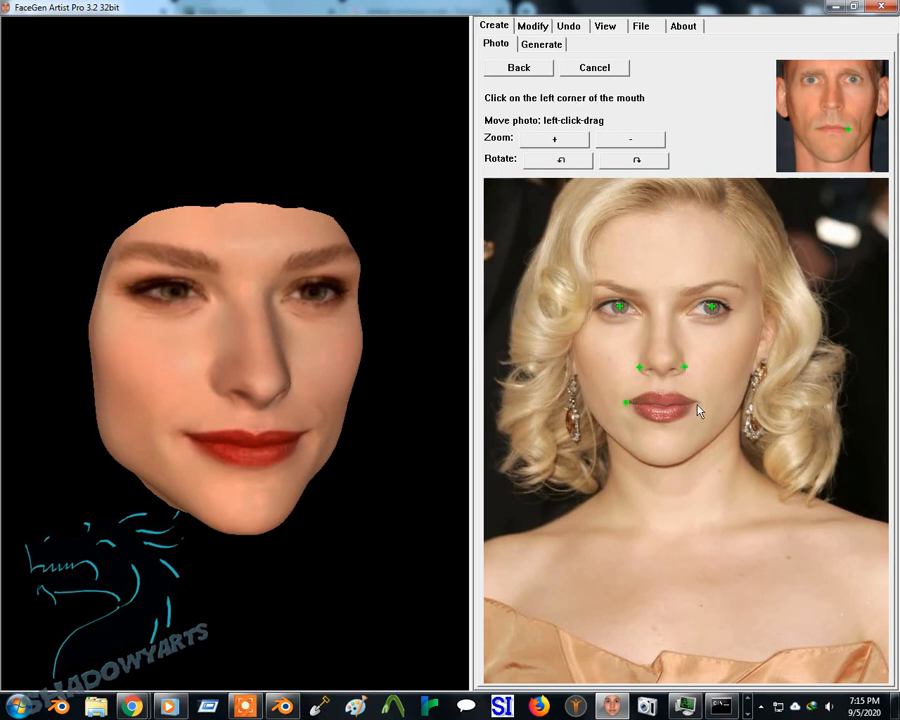
pyautogui.click(700, 404)
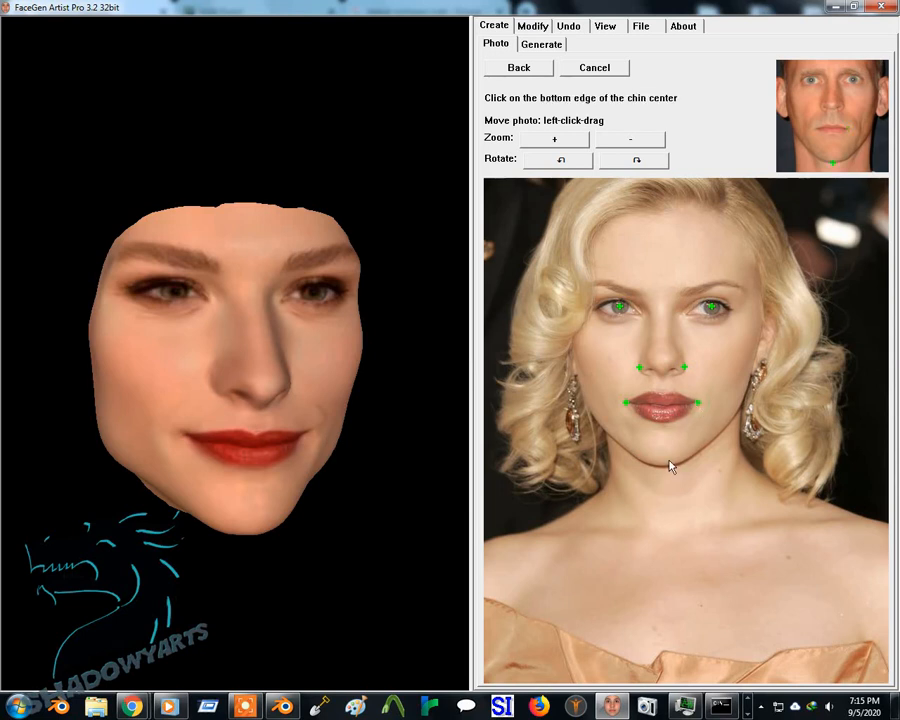
pyautogui.moveTo(662, 470)
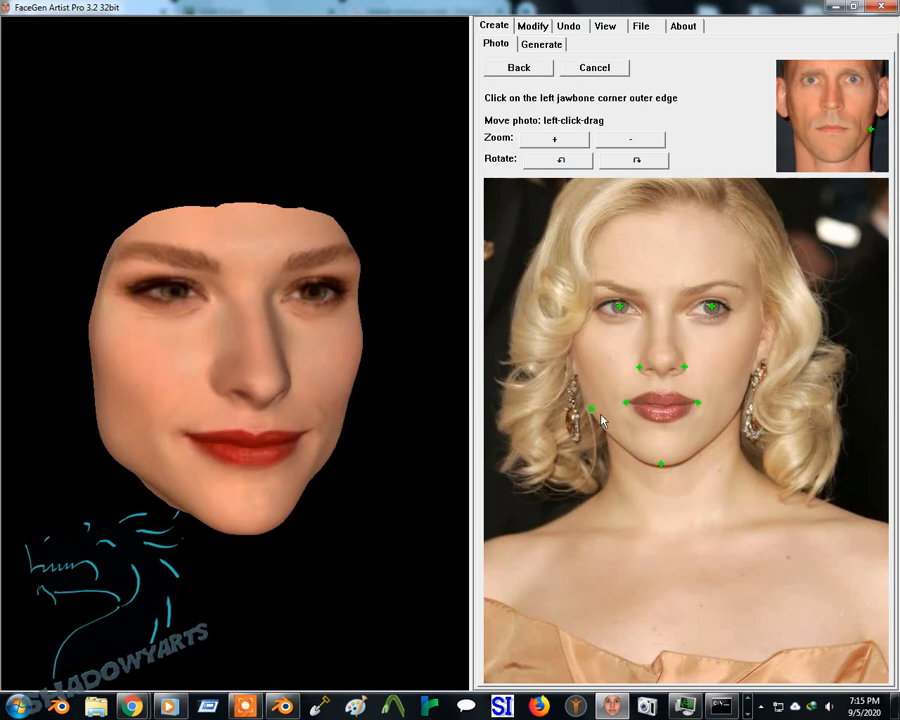
pyautogui.moveTo(736, 420)
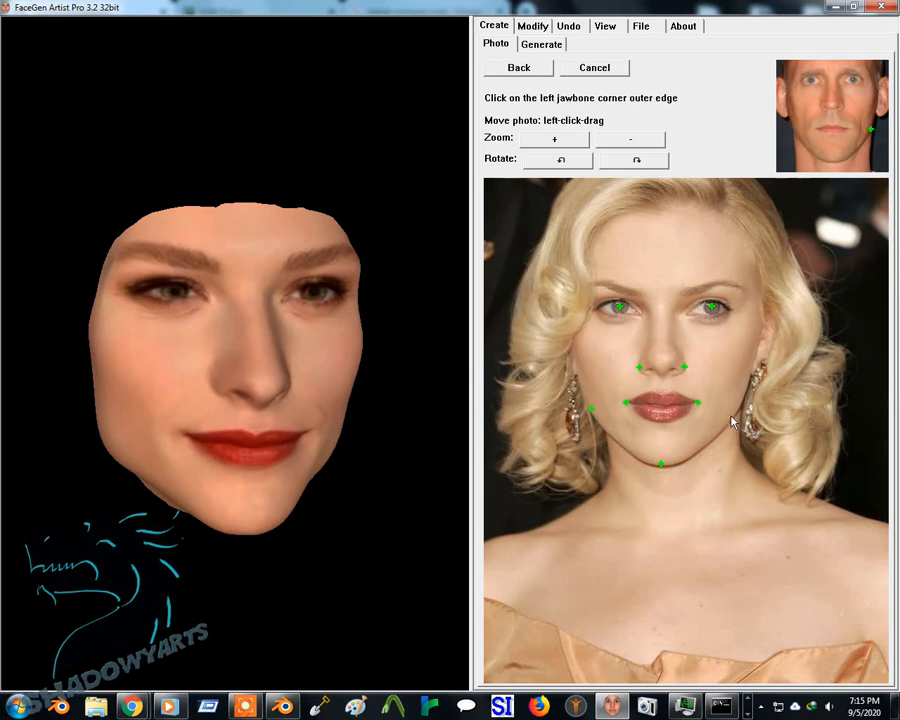
pyautogui.click(730, 412)
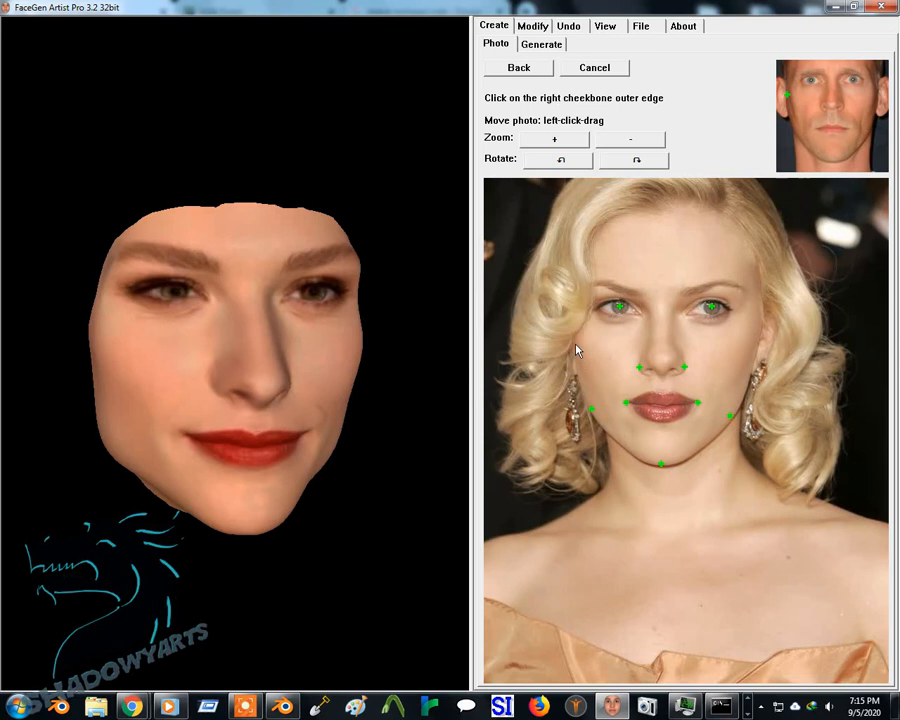
# - Mark the right cheekbone edge so the face can be generated from the photo
pyautogui.click(576, 344)
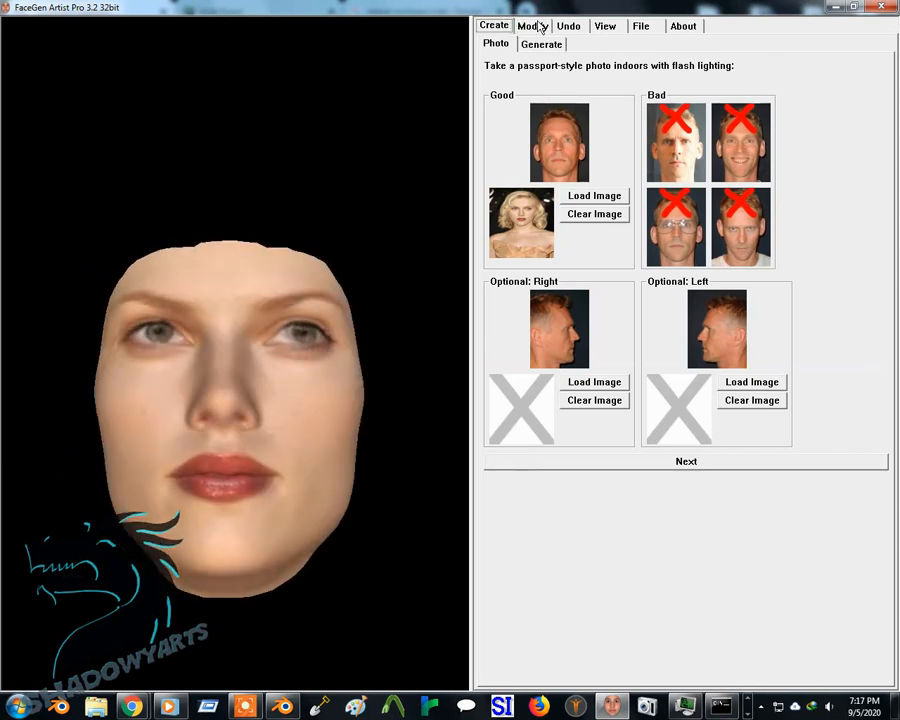
# - Export the face to DAZ as a Genesis 8 Female morph named 'Anotherfem' with default colour maps
pyautogui.click(568, 24)
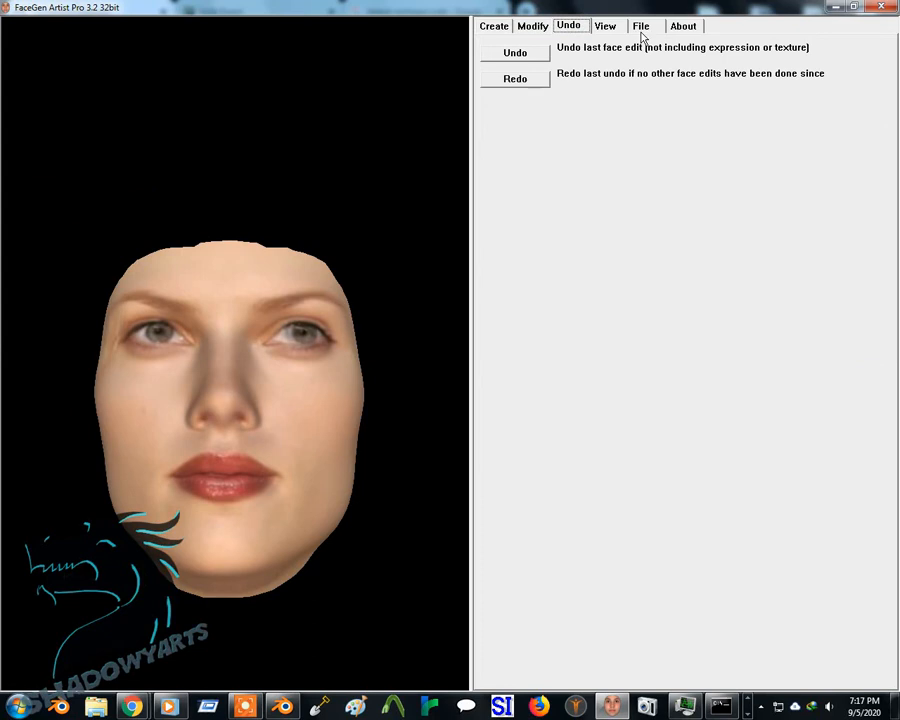
pyautogui.click(640, 24)
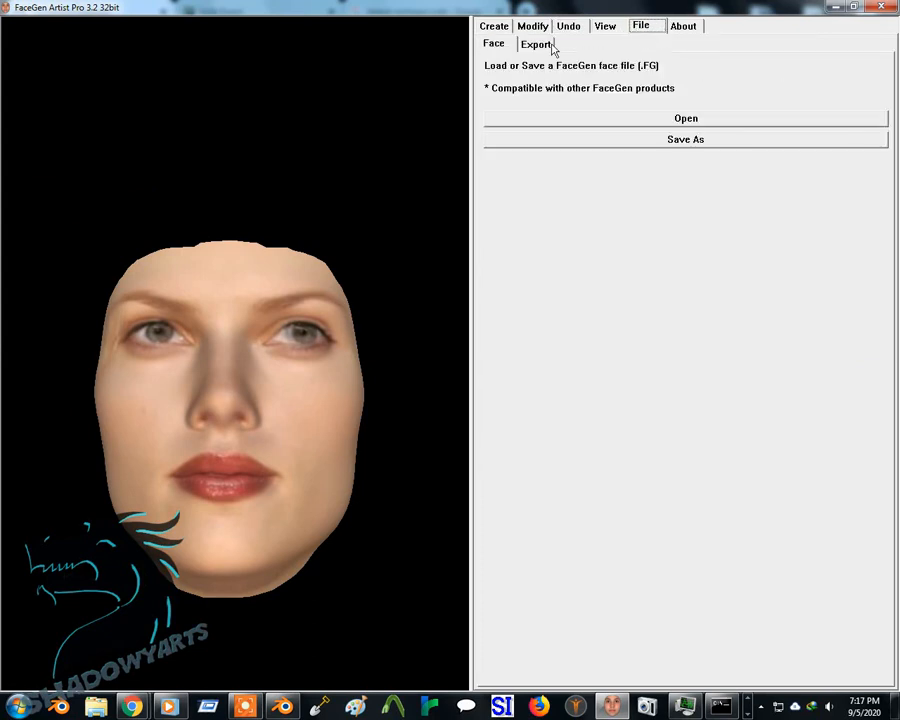
pyautogui.click(536, 44)
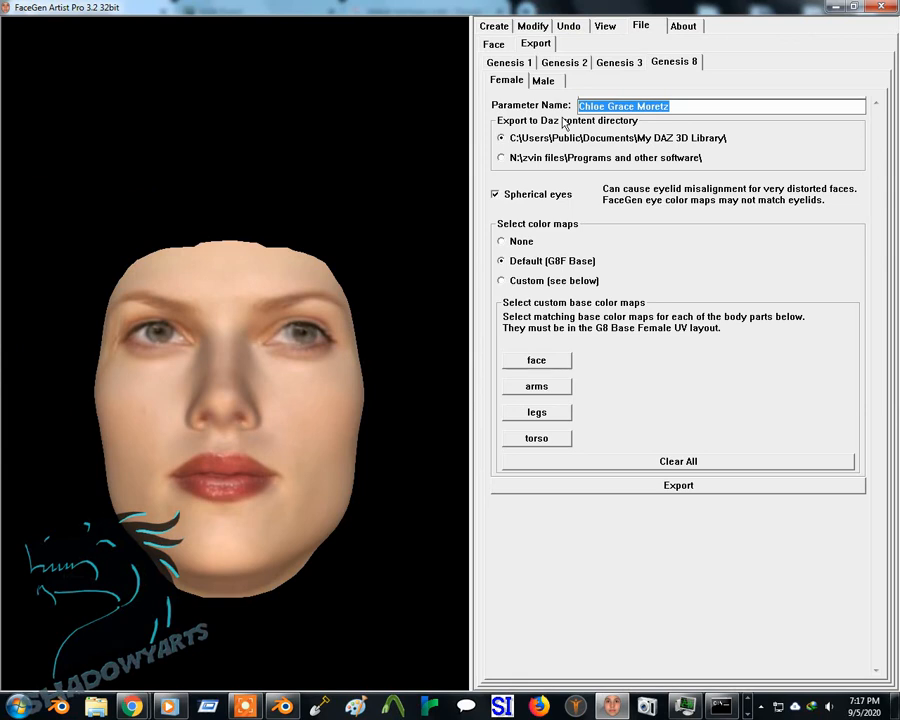
pyautogui.press('Delete')
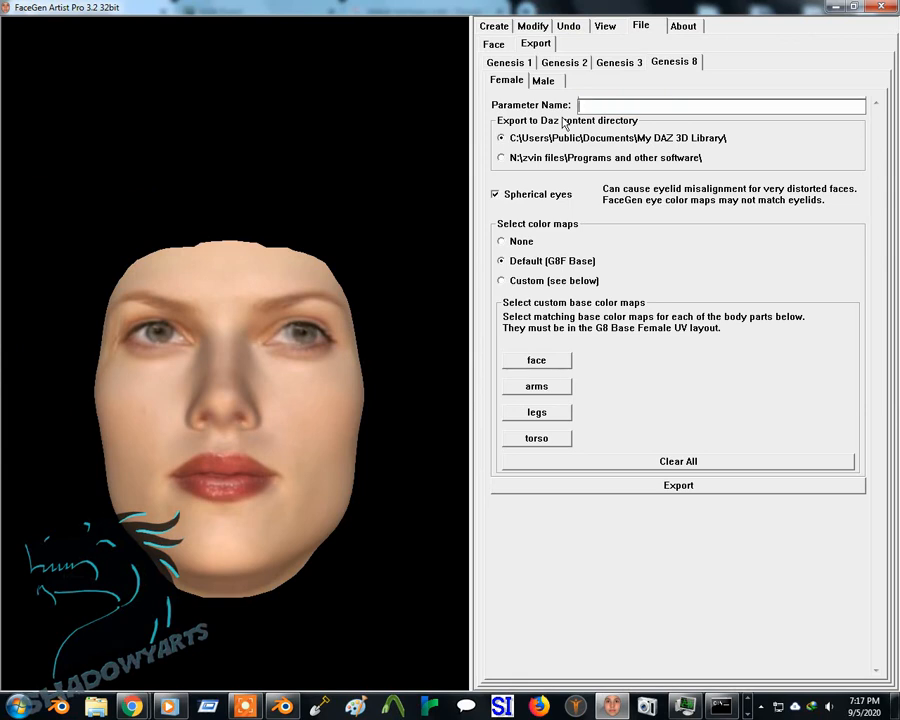
pyautogui.write('A')
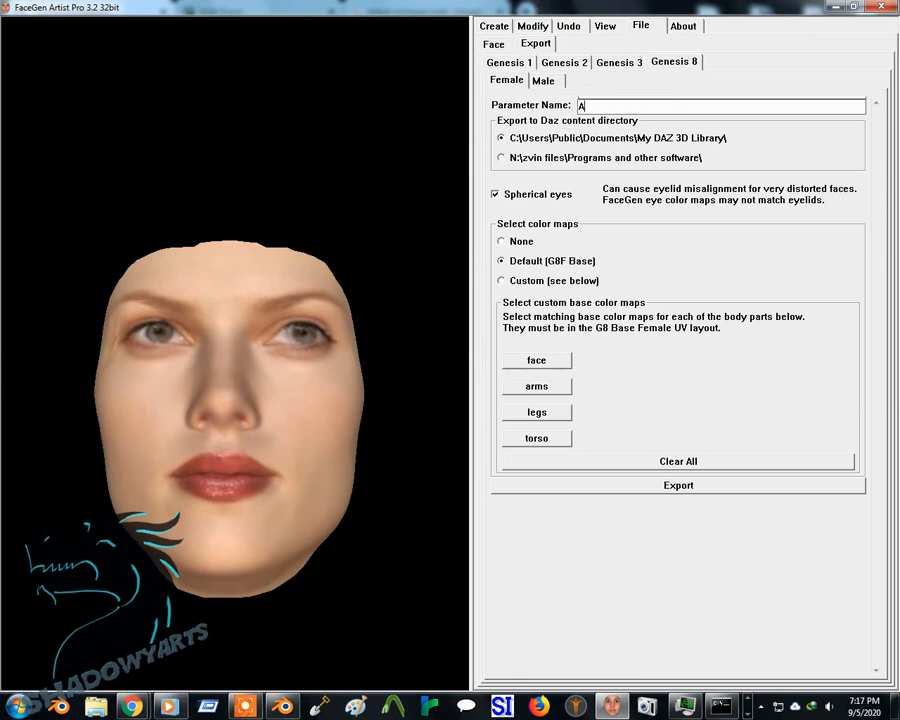
pyautogui.write('noth')
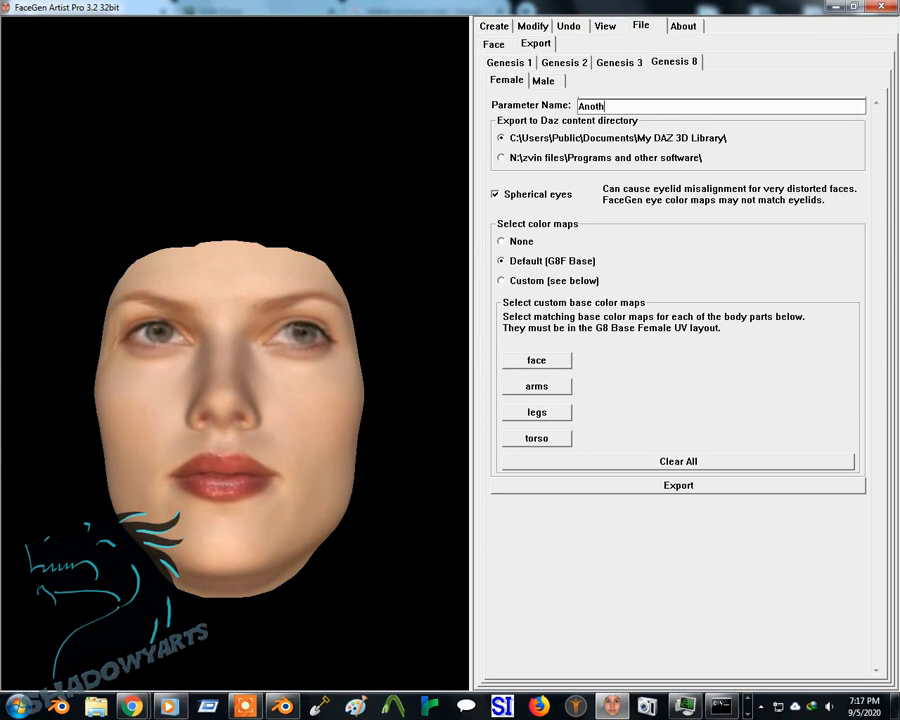
pyautogui.write('erfem')
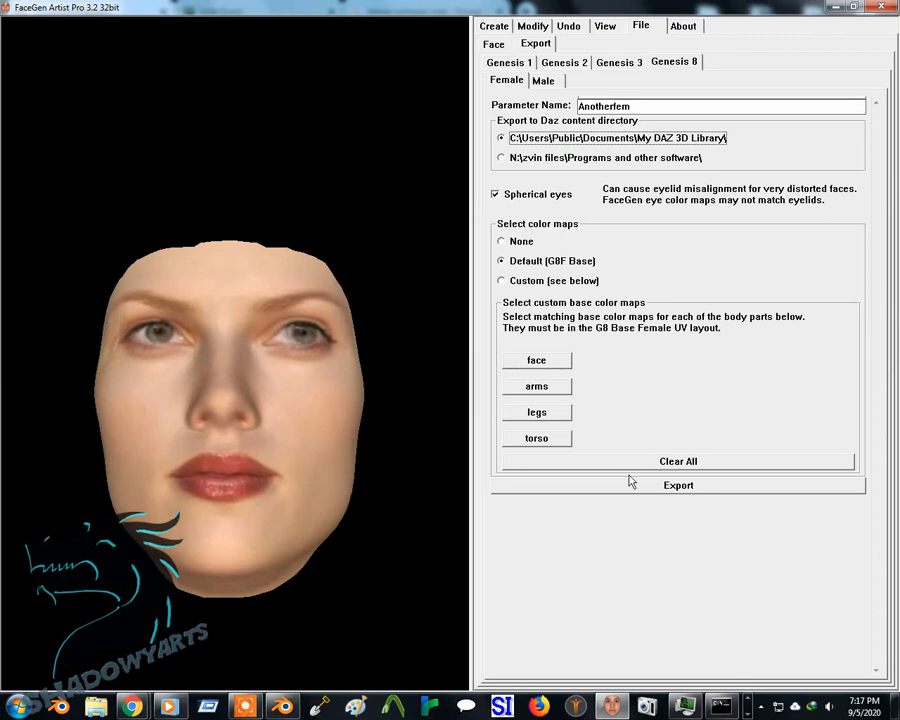
pyautogui.click(676, 486)
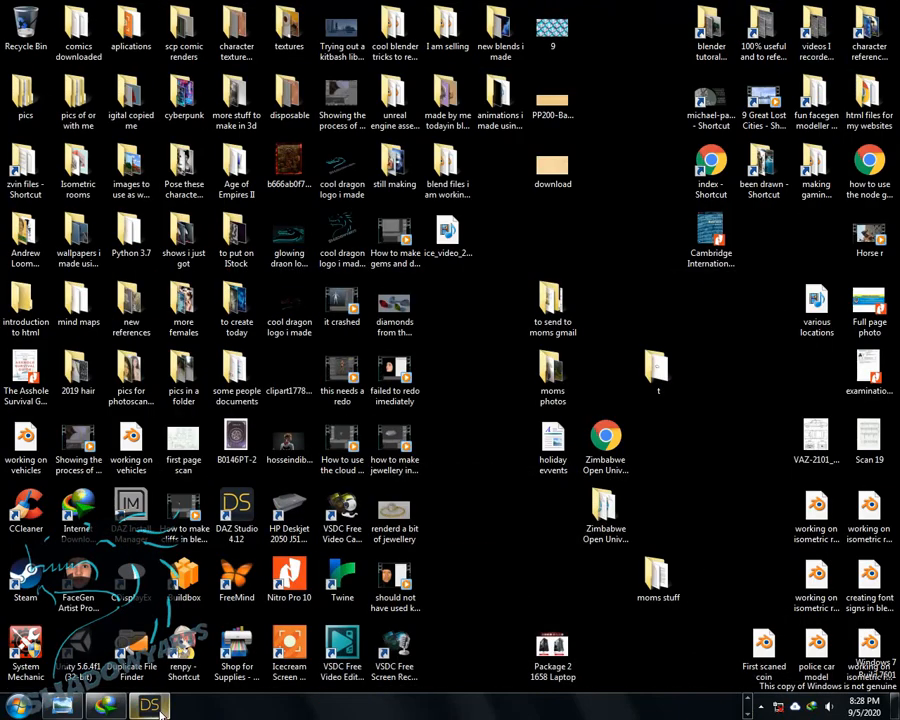
# - Switch to DAZ Studio and load Genesis 8 Basic Female from Smart Content Figures into the scene
pyautogui.click(148, 706)
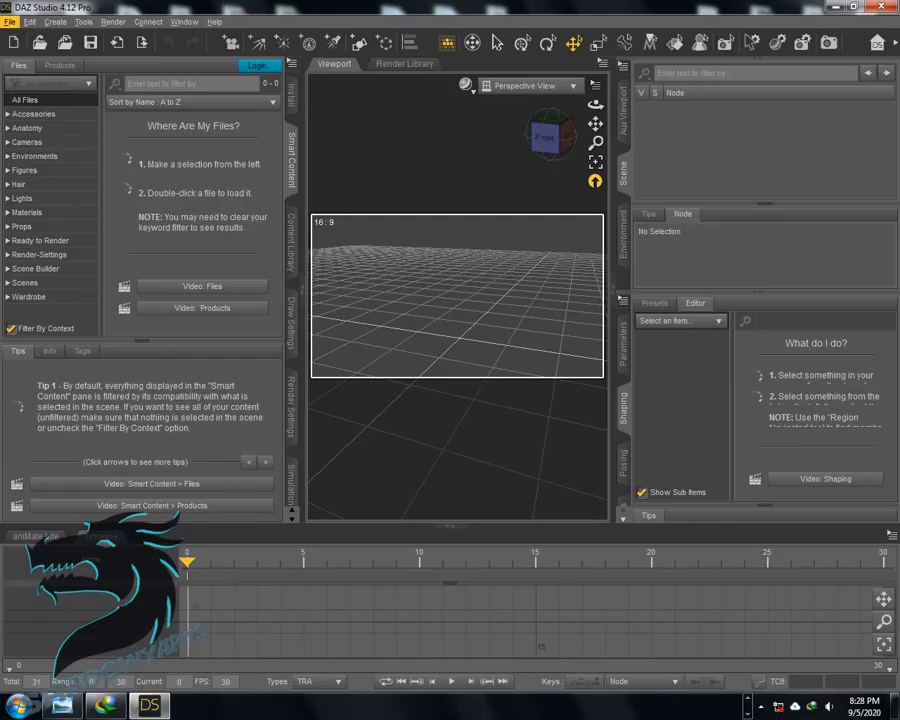
pyautogui.moveTo(38, 170)
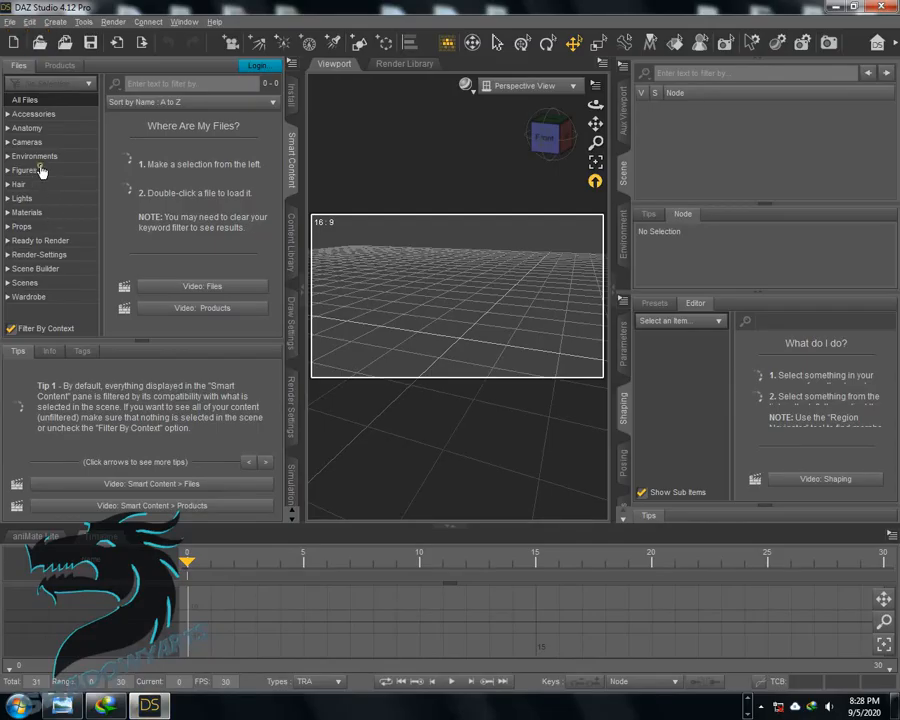
pyautogui.click(24, 170)
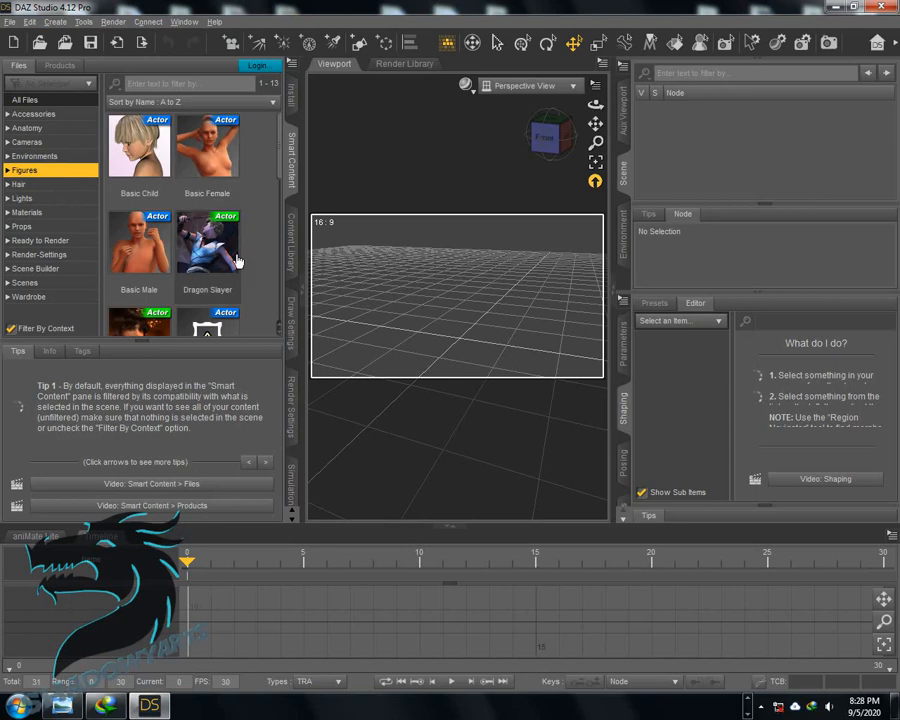
pyautogui.scroll(-3)
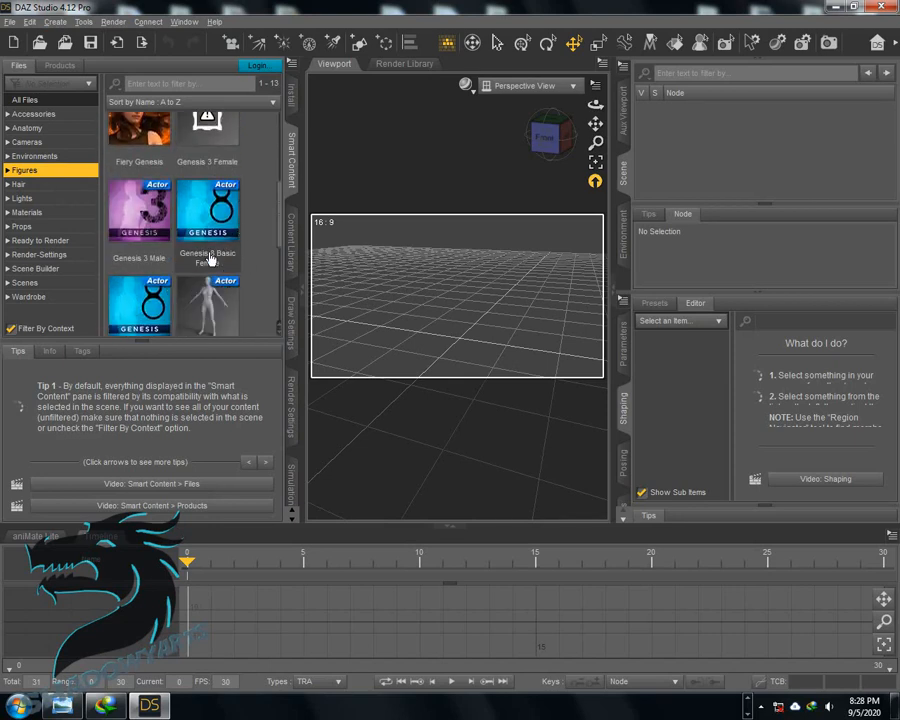
pyautogui.doubleClick(208, 210)
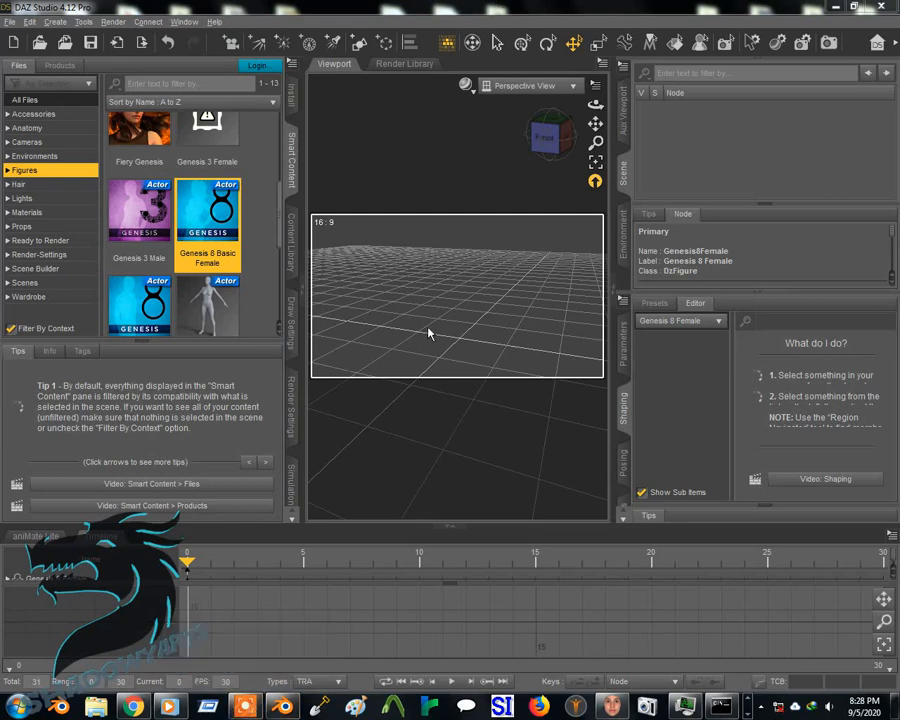
pyautogui.doubleClick(208, 216)
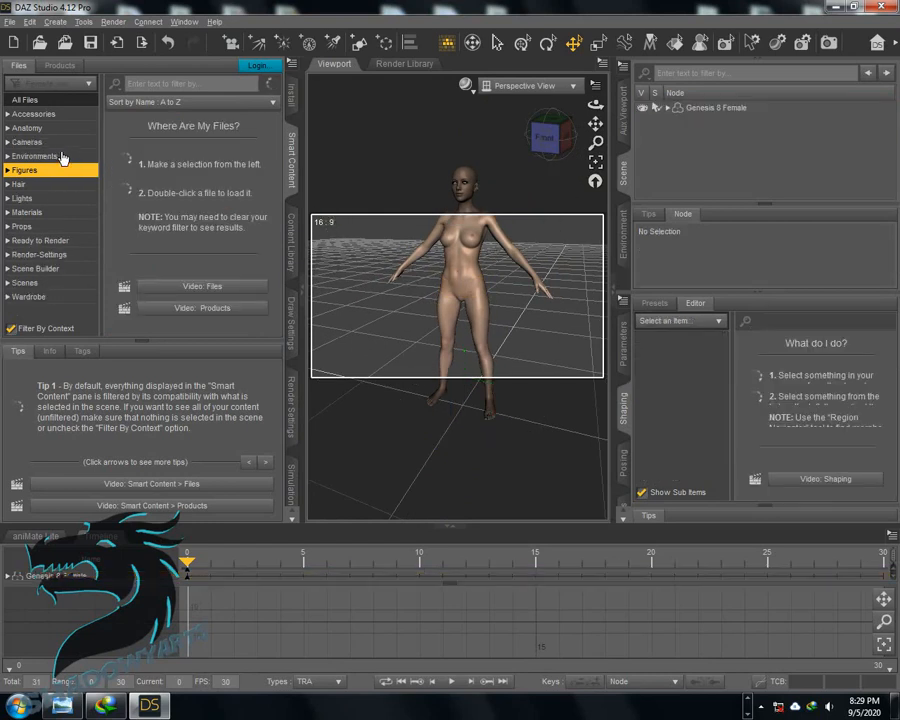
# - Browse from Figures to the Anatomy category listing the Genesis 8 eyelash items
pyautogui.click(24, 168)
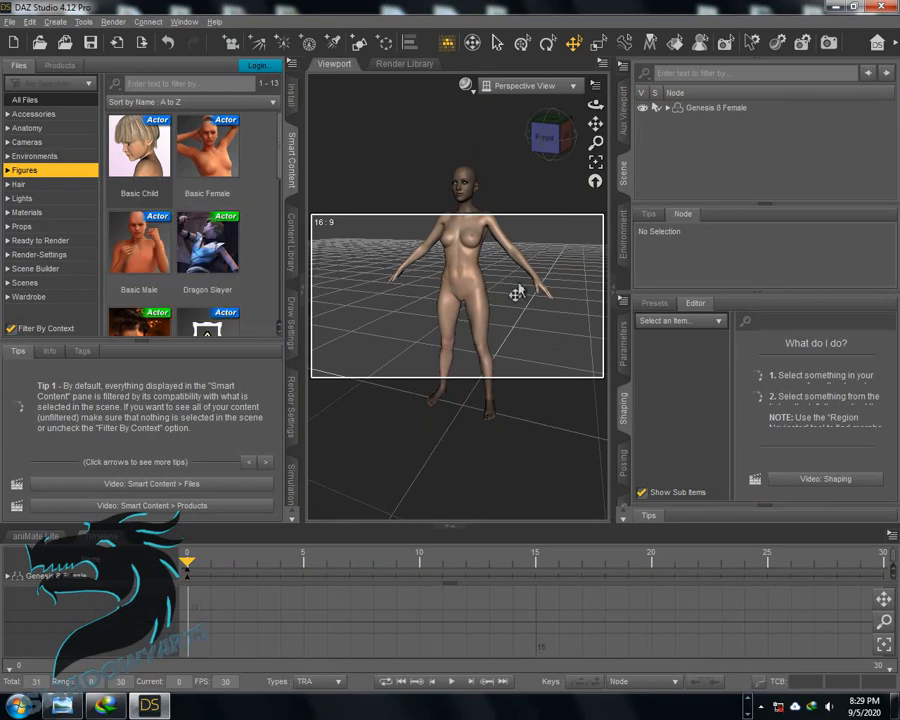
pyautogui.moveTo(524, 308)
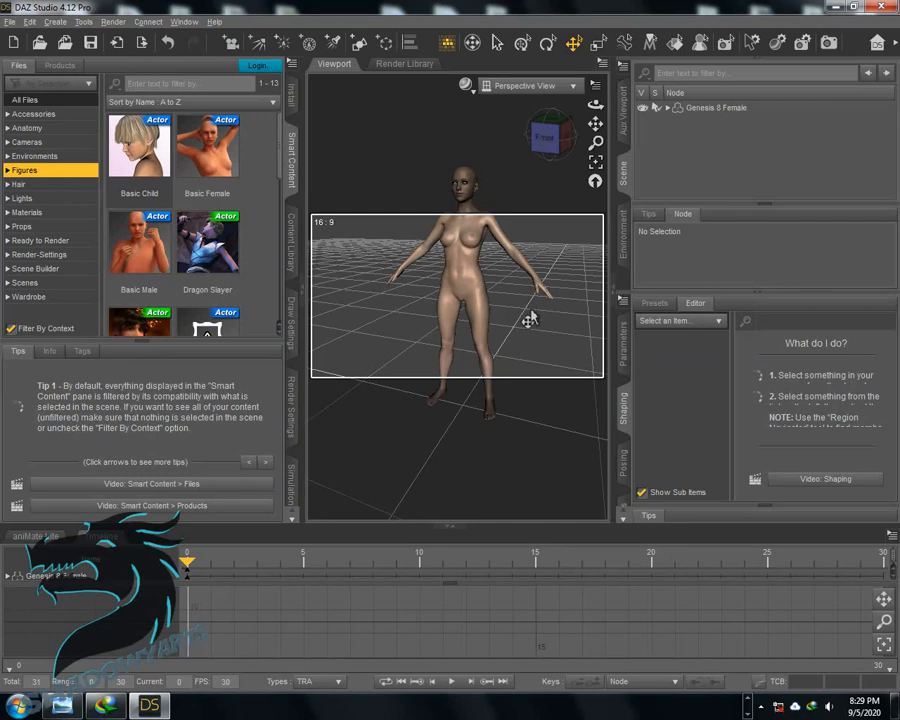
pyautogui.moveTo(530, 378)
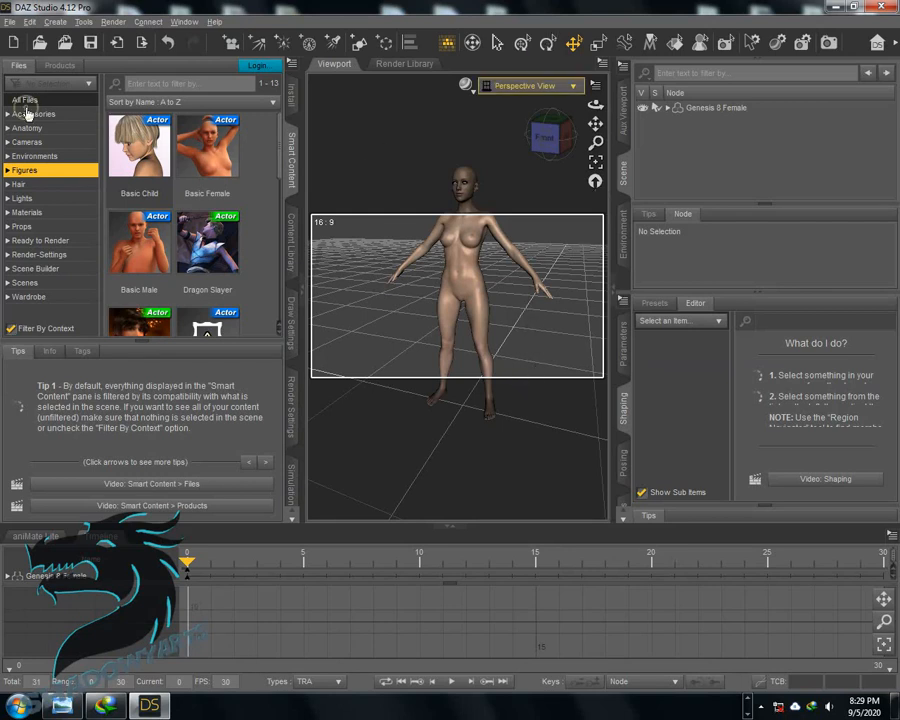
pyautogui.click(28, 128)
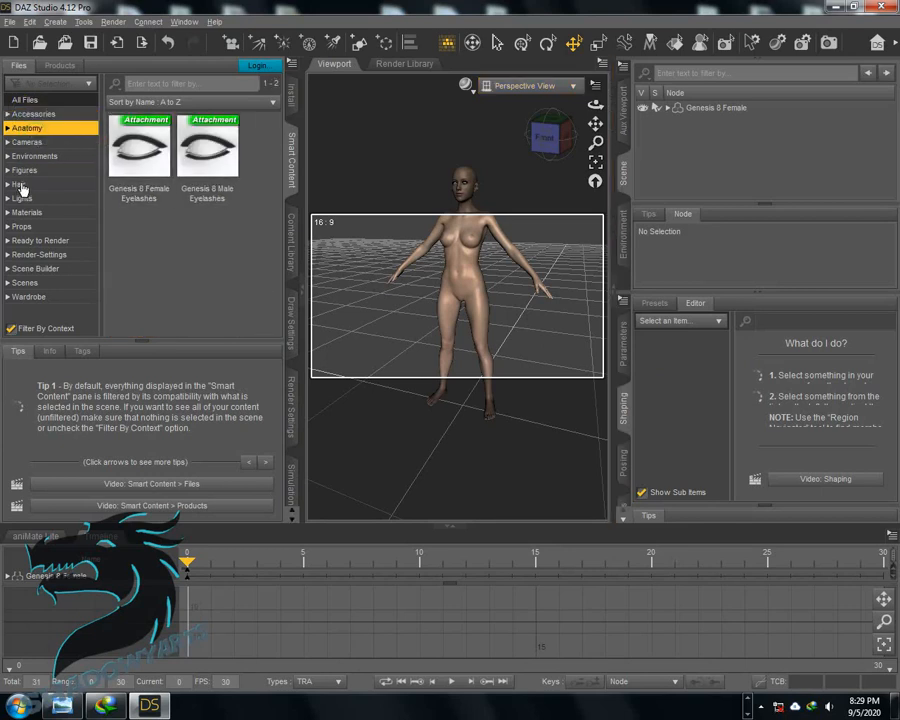
# - Apply a Base skin material preset from the Materials category to the Genesis 8 Female
pyautogui.click(28, 212)
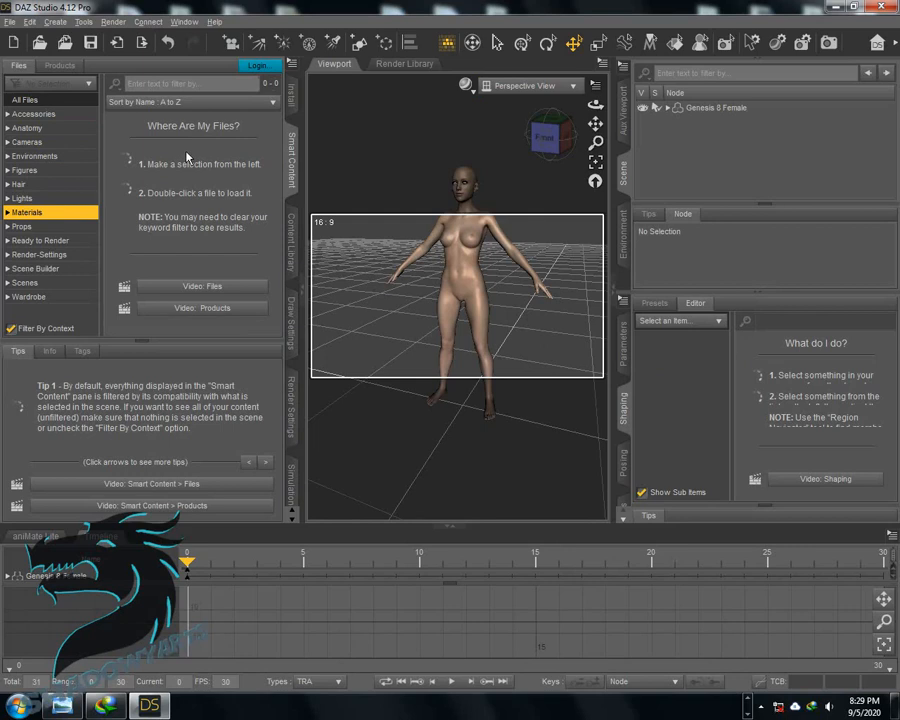
pyautogui.moveTo(190, 220)
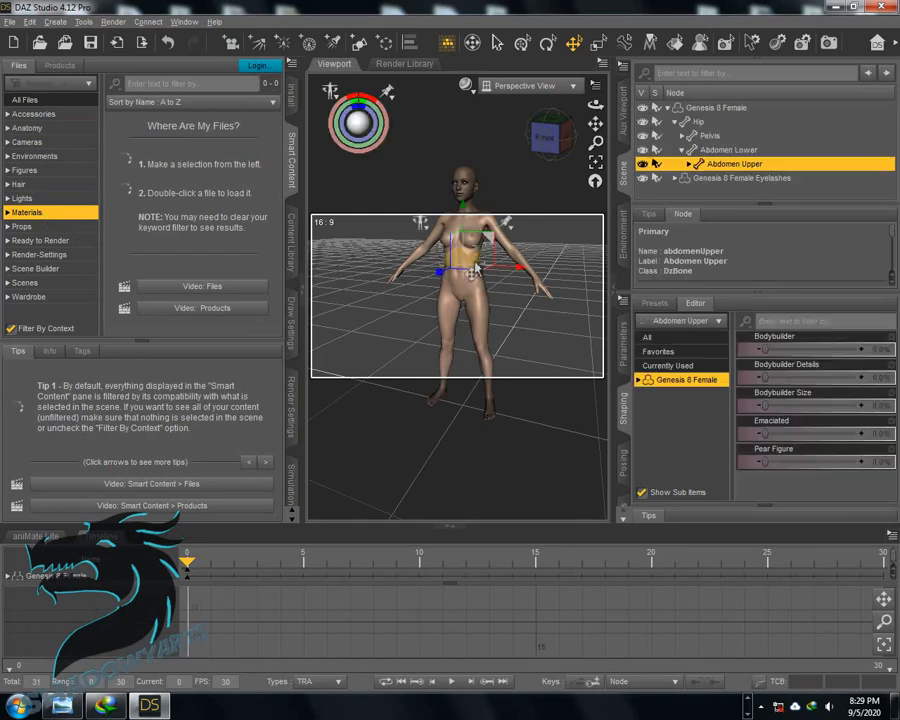
pyautogui.click(28, 184)
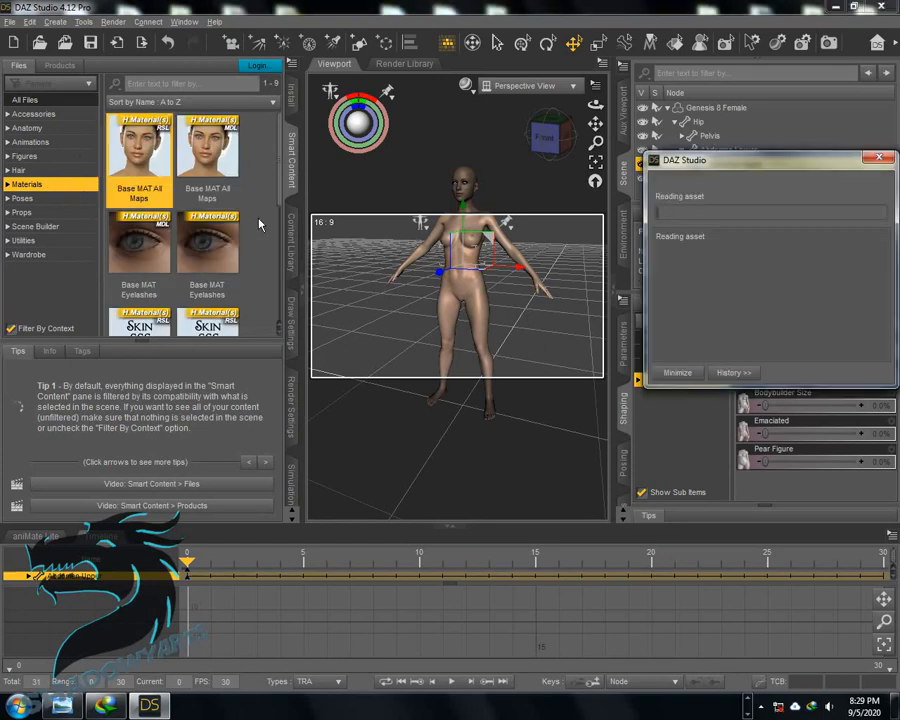
pyautogui.moveTo(528, 290)
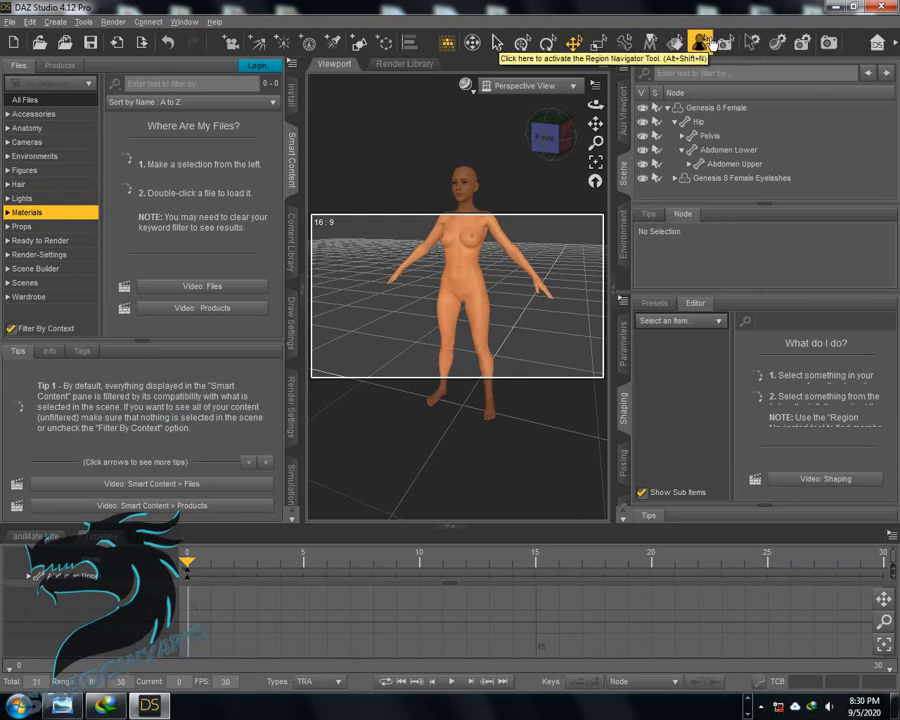
pyautogui.moveTo(802, 42)
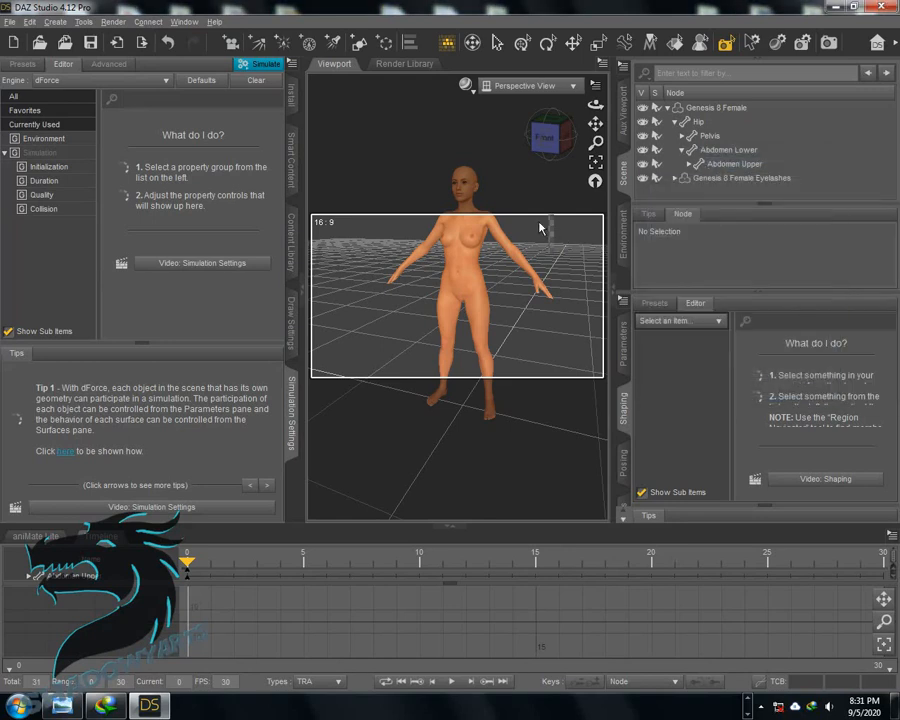
pyautogui.moveTo(410, 172)
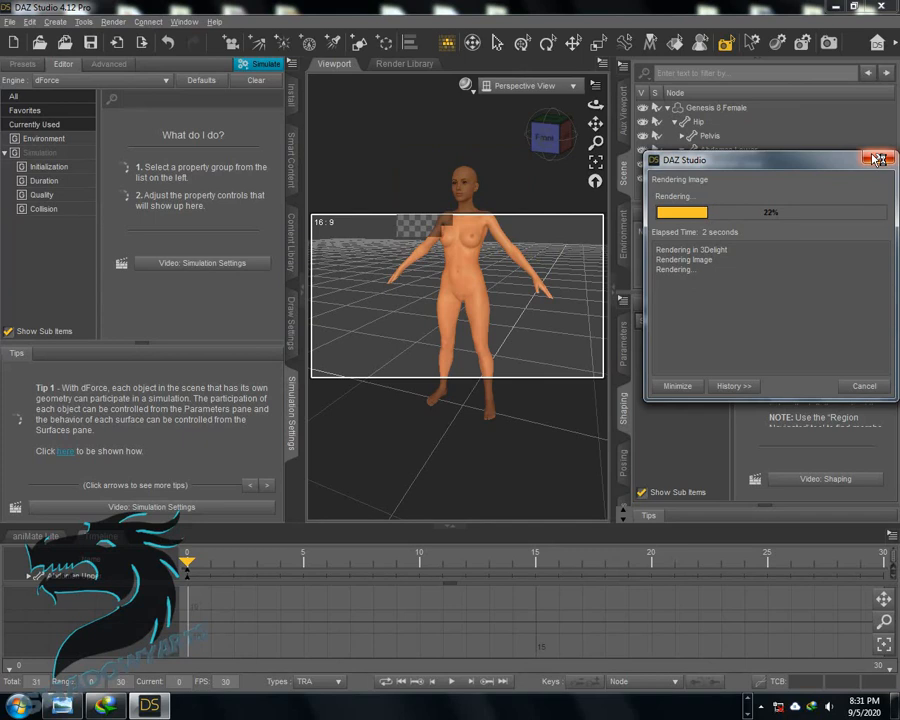
# - Close the Rendering Image progress dialog and return focus to the viewport
pyautogui.click(878, 160)
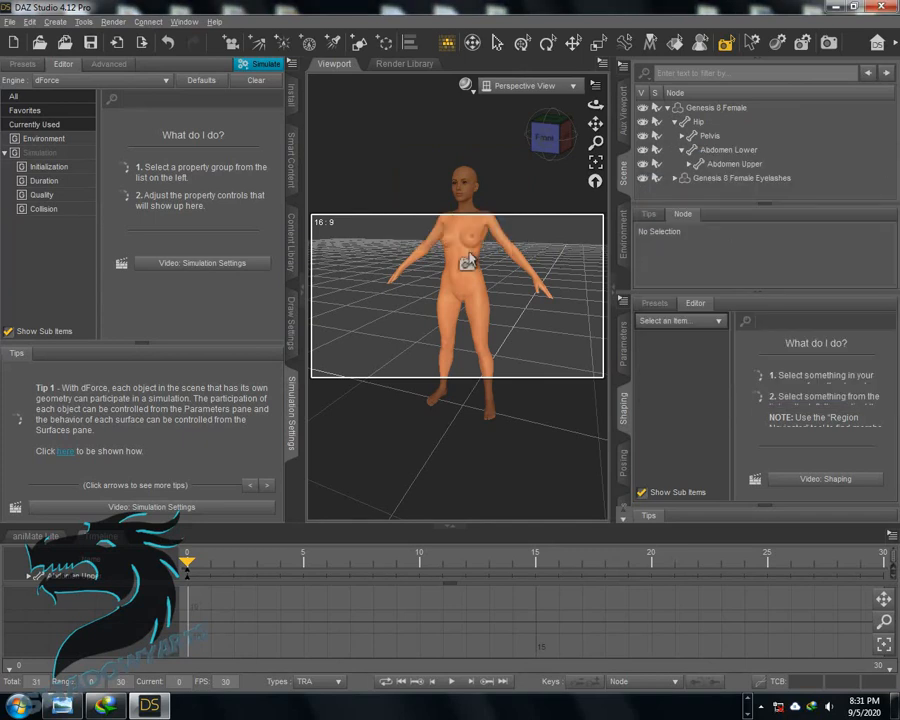
pyautogui.click(492, 42)
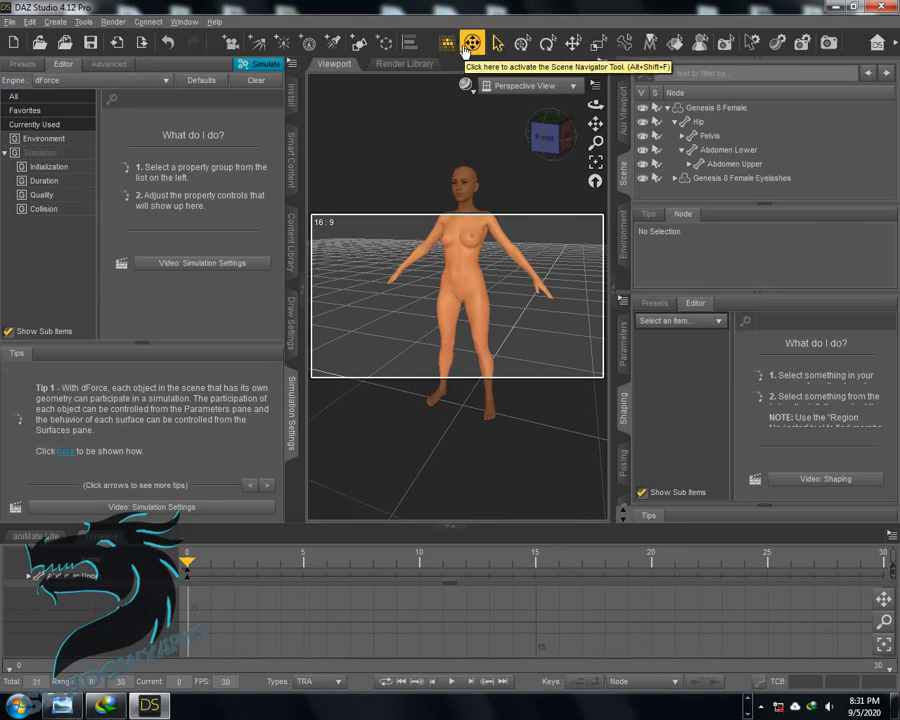
pyautogui.moveTo(548, 42)
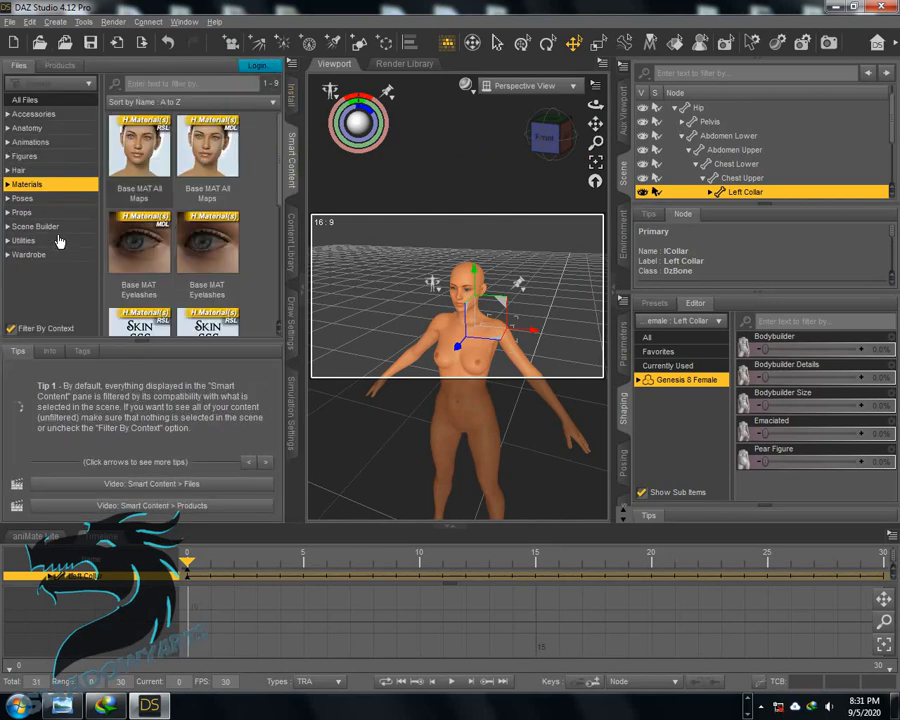
# - Dress the figure in Basic Wear bra and panties from Wardrobe, then show her Head morph controls
pyautogui.click(28, 254)
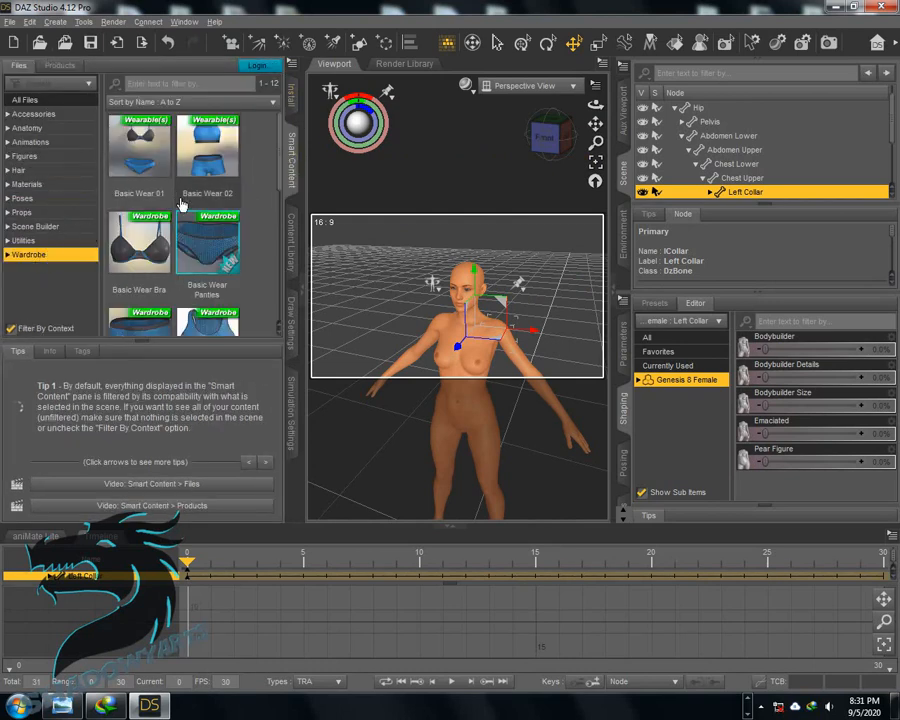
pyautogui.scroll(-3)
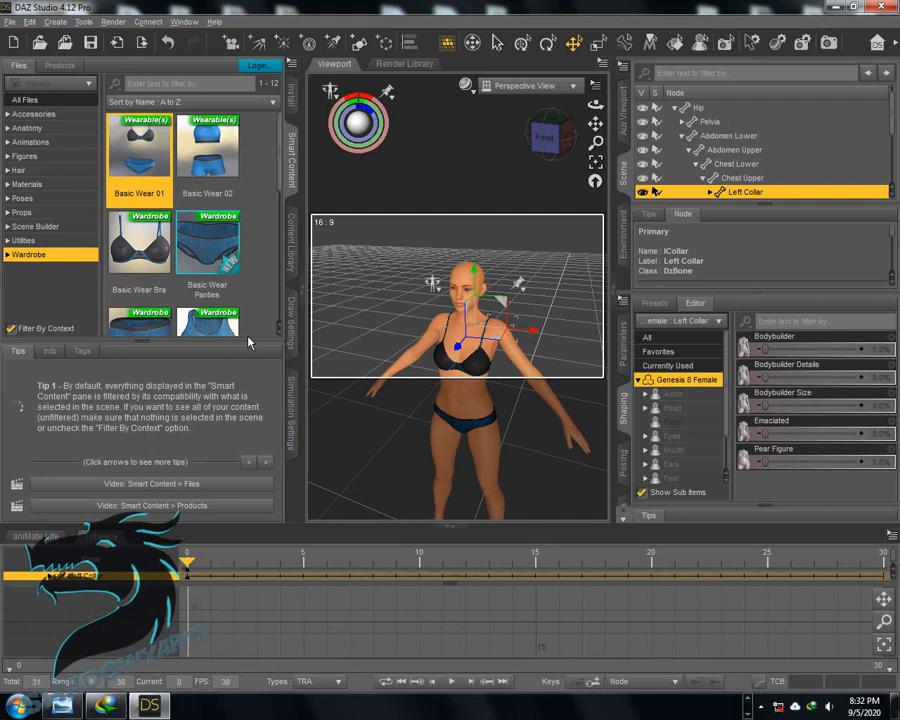
pyautogui.moveTo(518, 308)
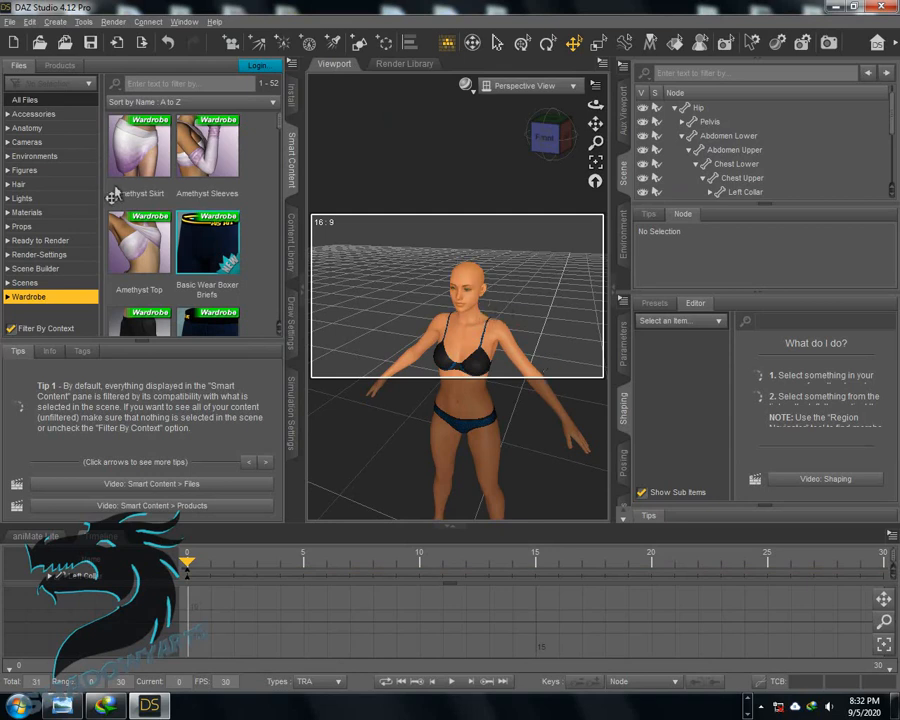
pyautogui.moveTo(466, 322)
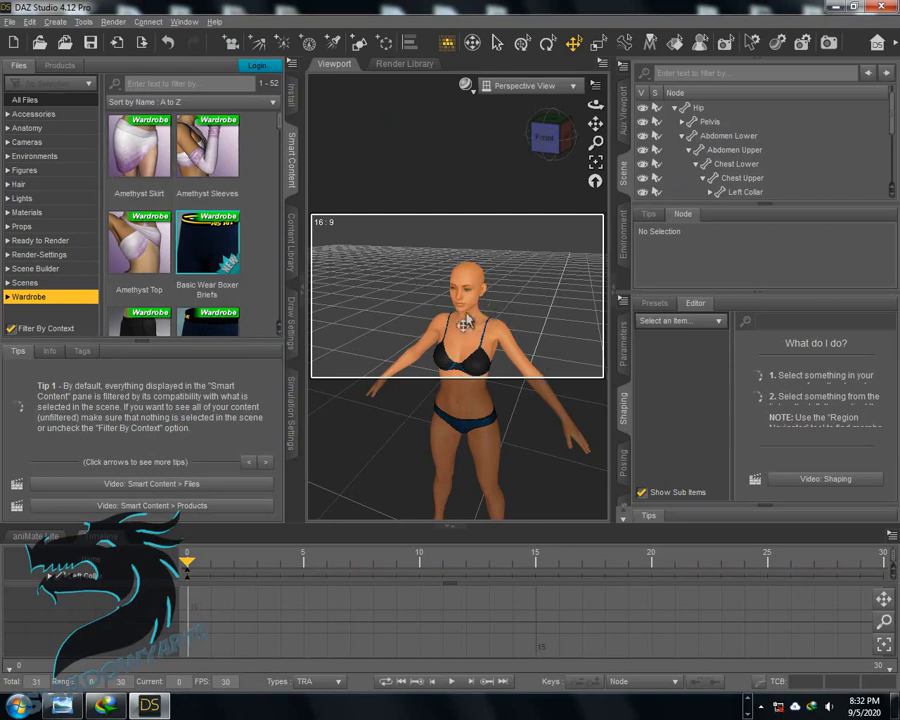
pyautogui.click(740, 192)
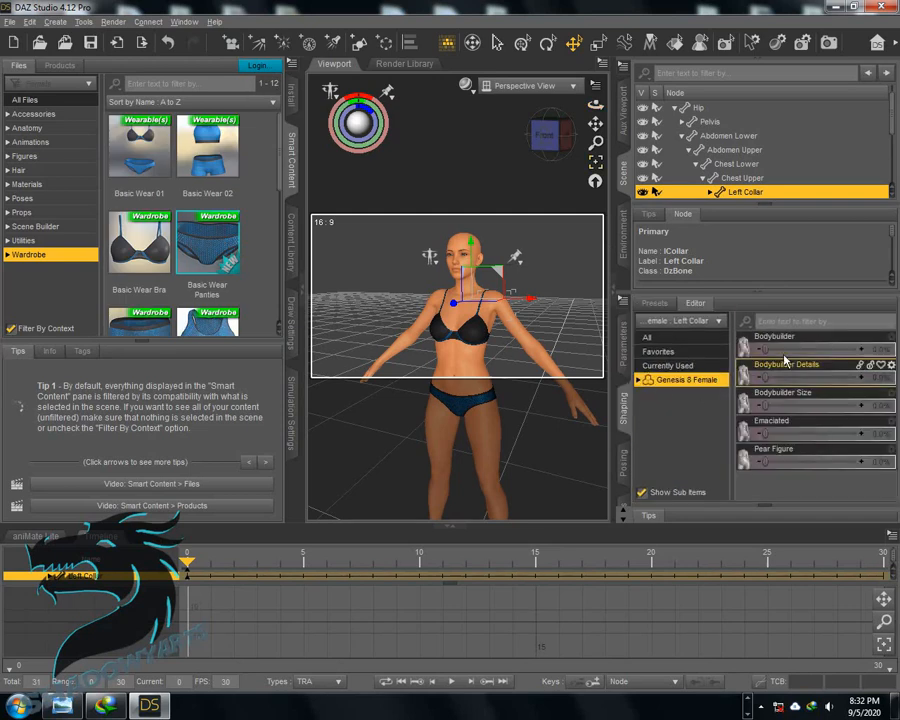
pyautogui.click(672, 408)
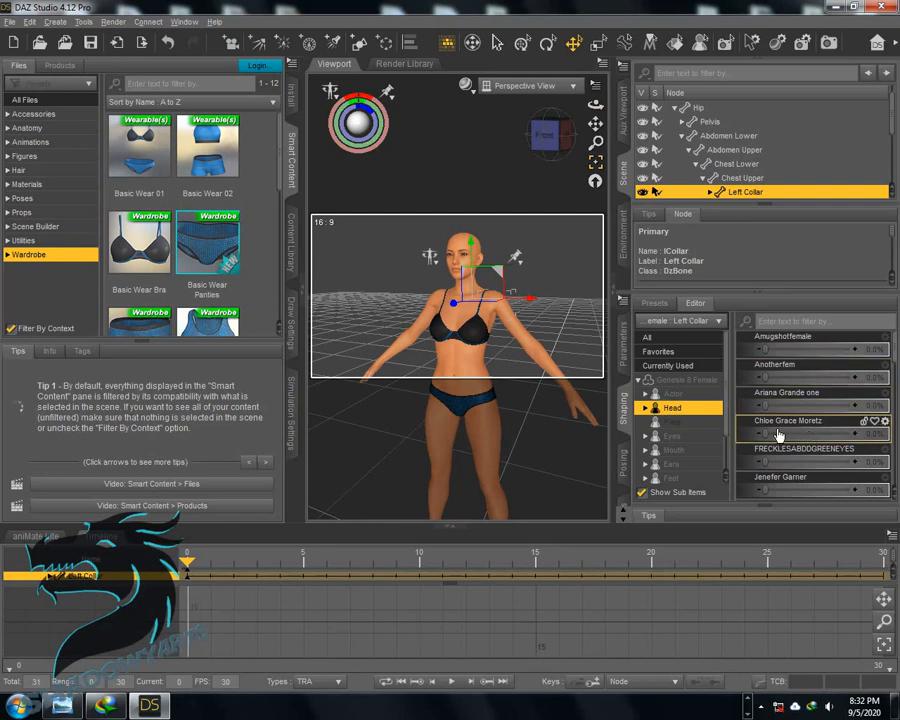
# - Scroll through the figure's Head morph list in the Parameters pane
pyautogui.moveTo(764, 432); pyautogui.dragTo(836, 432)
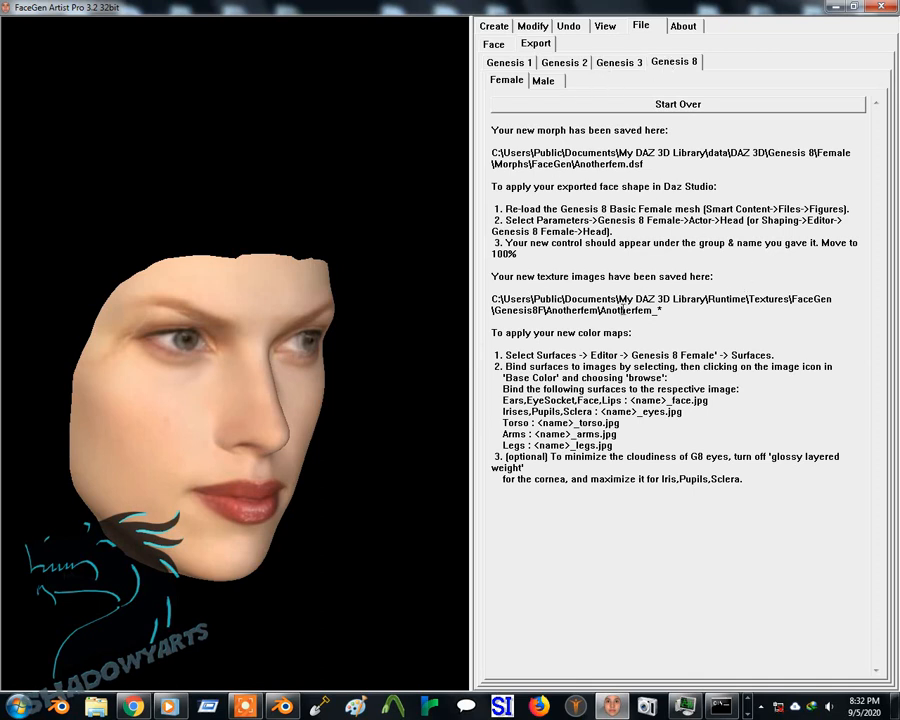
pyautogui.doubleClick(836, 152)
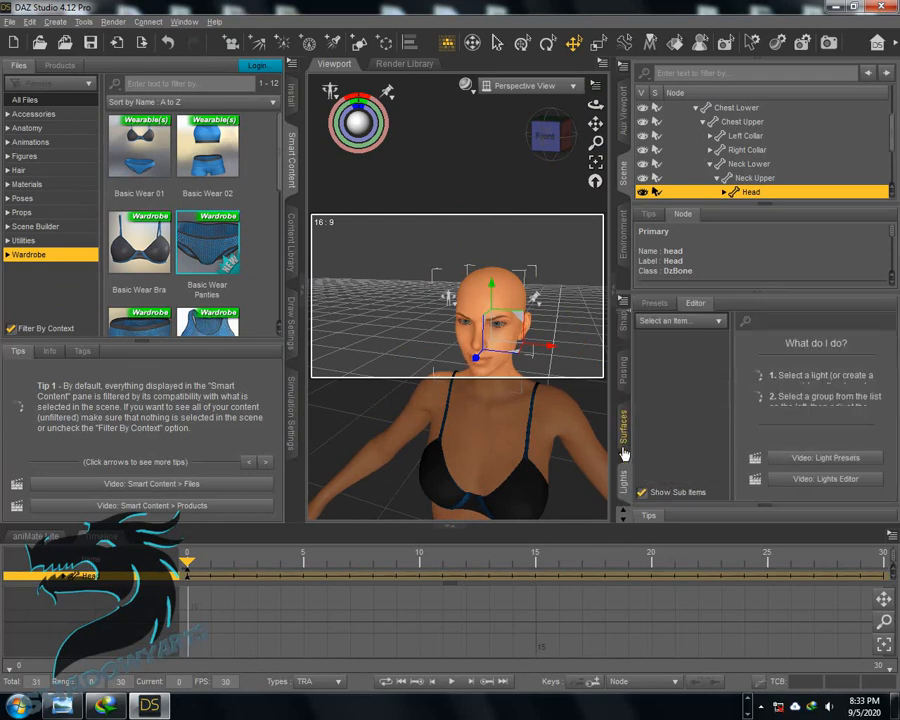
# - Expand the Genesis 8 Female's Surfaces group and select the Arms surface for editing
pyautogui.click(624, 430)
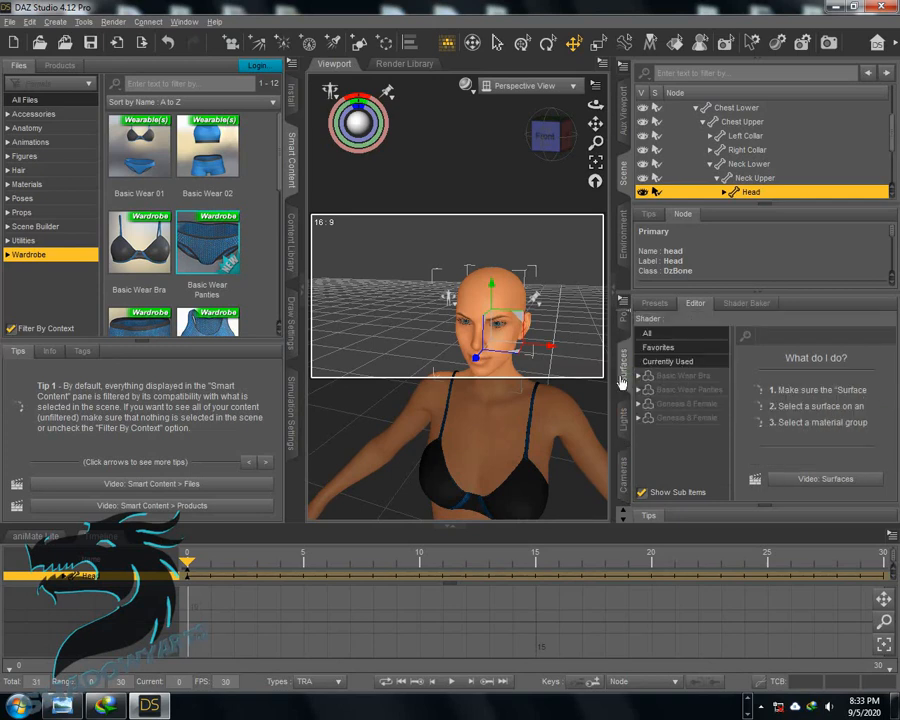
pyautogui.click(684, 404)
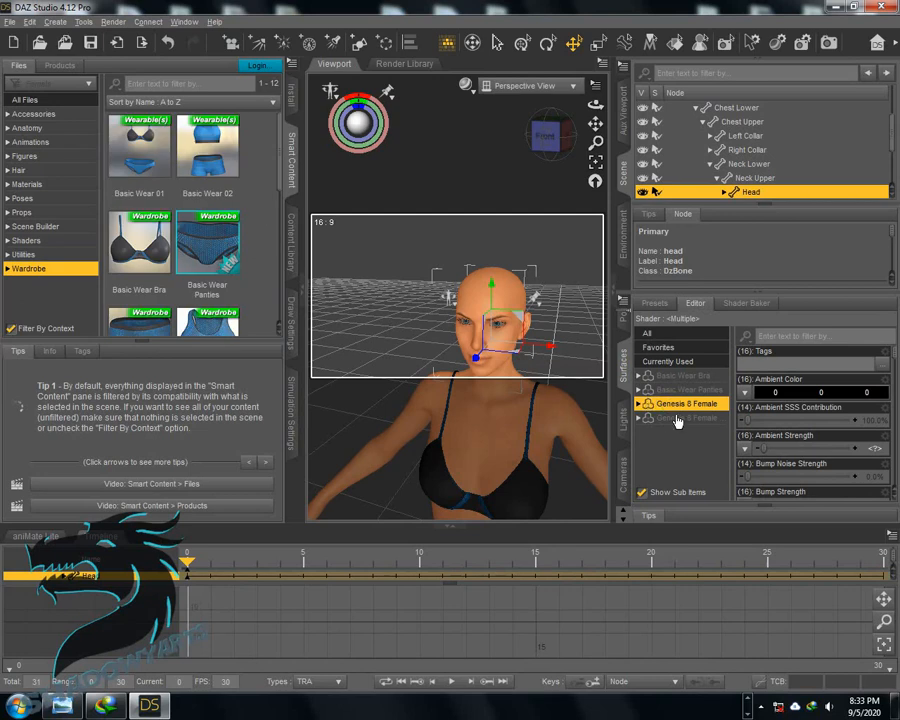
pyautogui.click(640, 404)
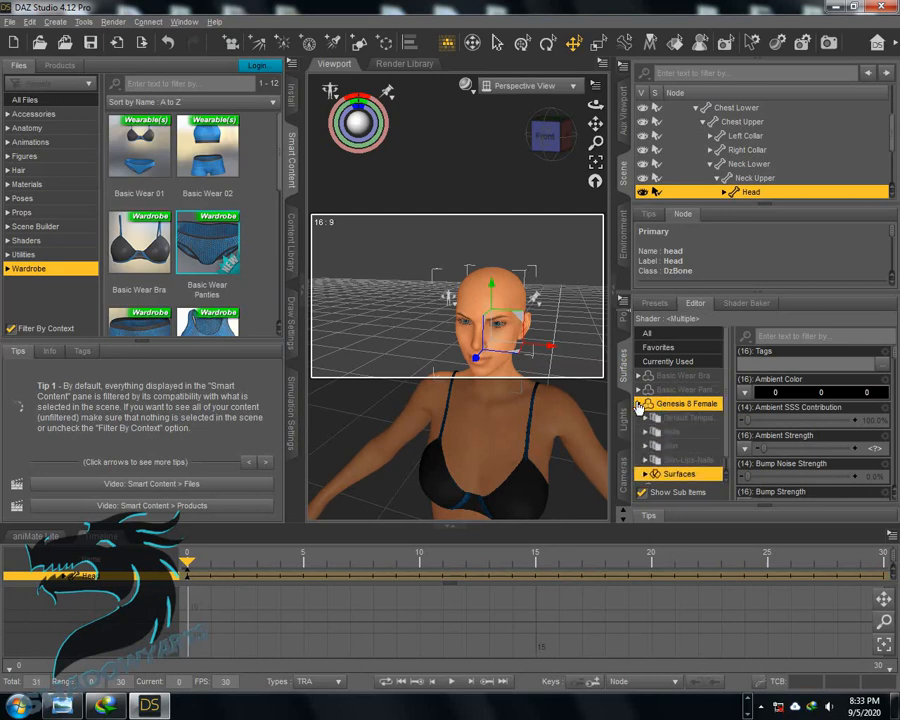
pyautogui.click(670, 436)
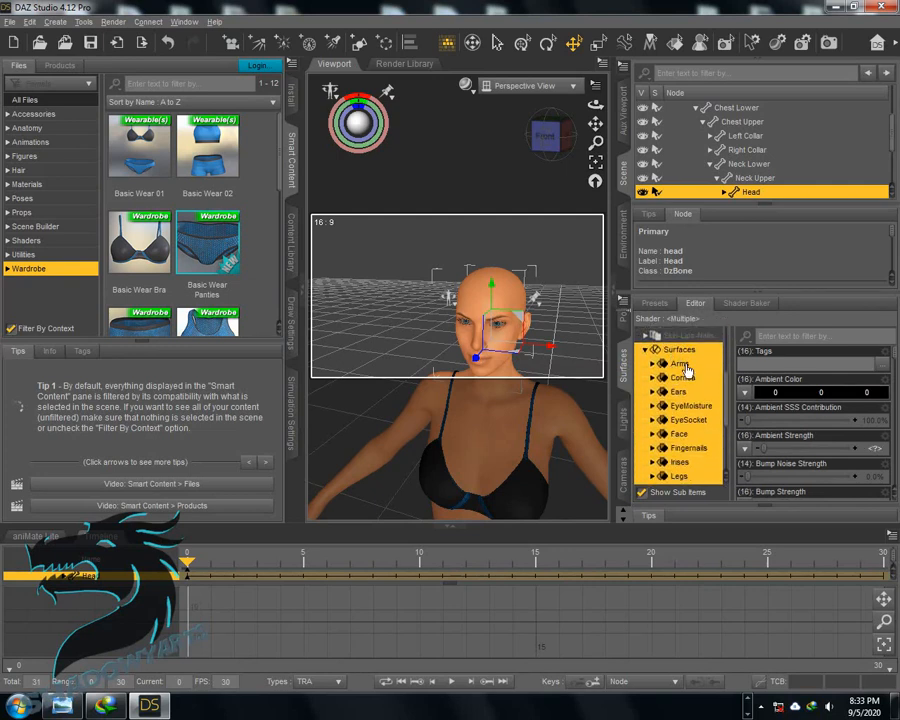
pyautogui.click(680, 364)
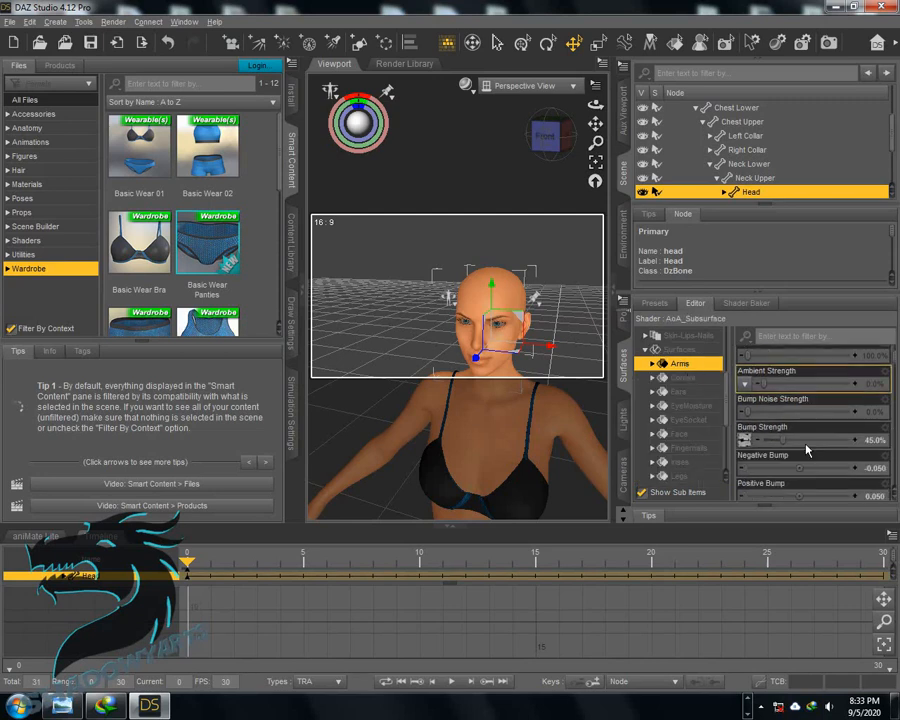
pyautogui.scroll(-3)
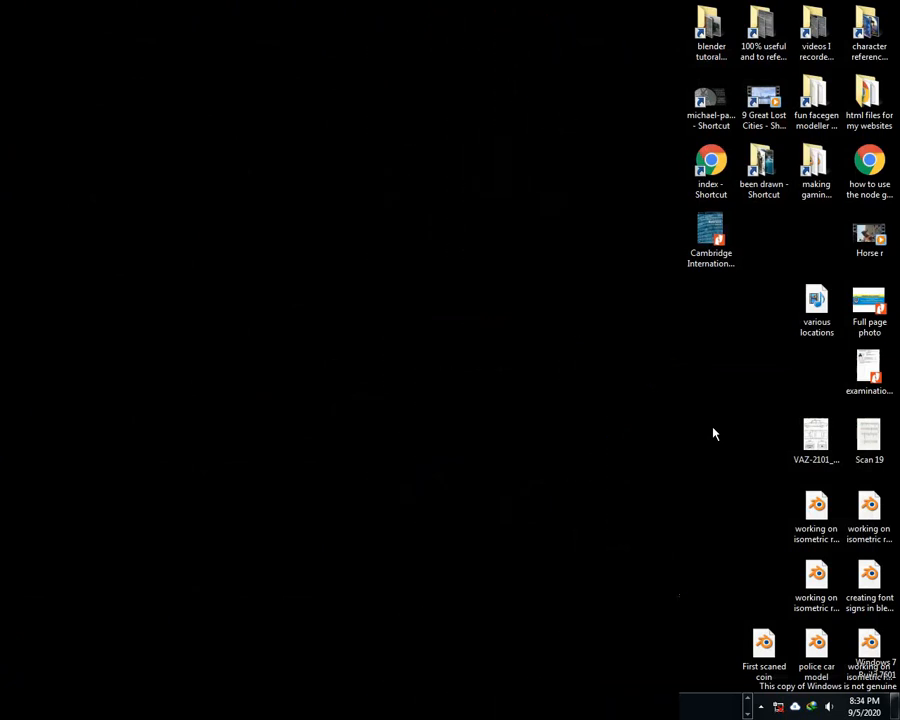
# - Switch from the desktop back to the DAZ Studio window
pyautogui.click(732, 708)
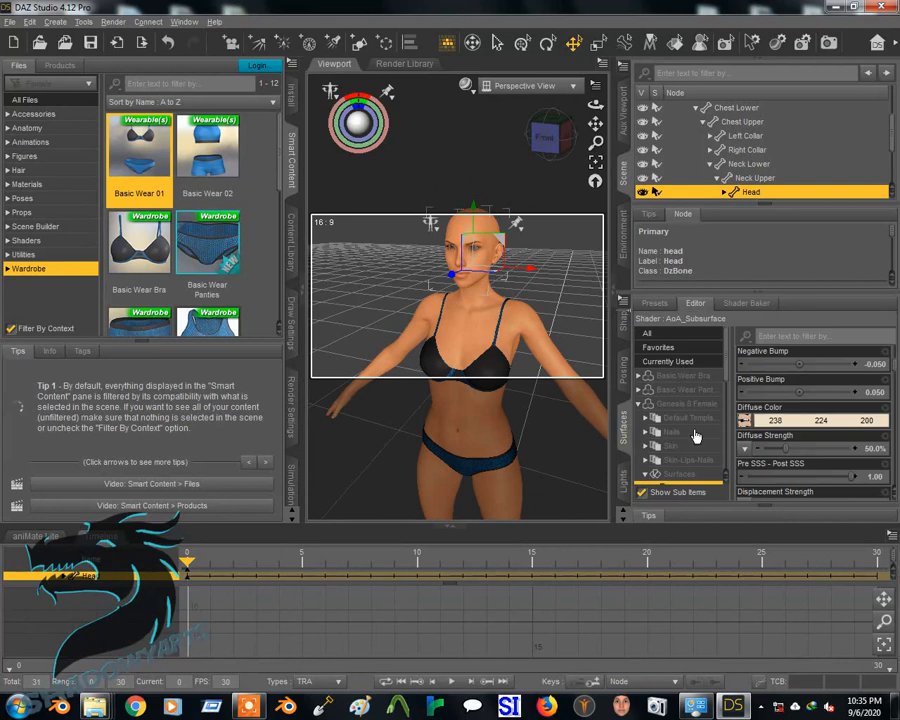
# - Browse for an image for the arms' Diffuse Color, starting in the Textures library
pyautogui.click(680, 412)
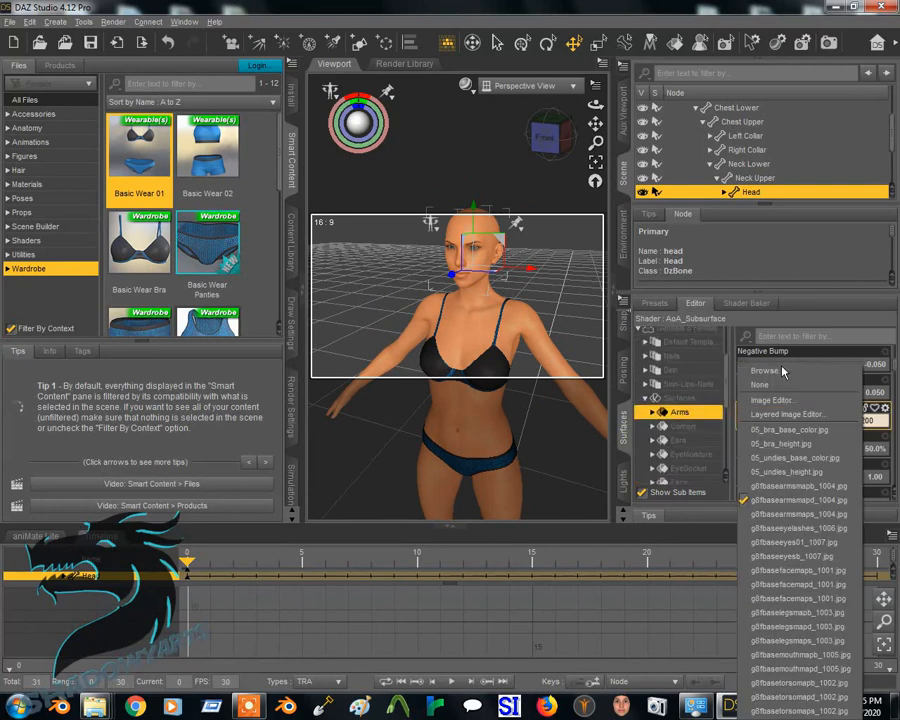
pyautogui.click(764, 370)
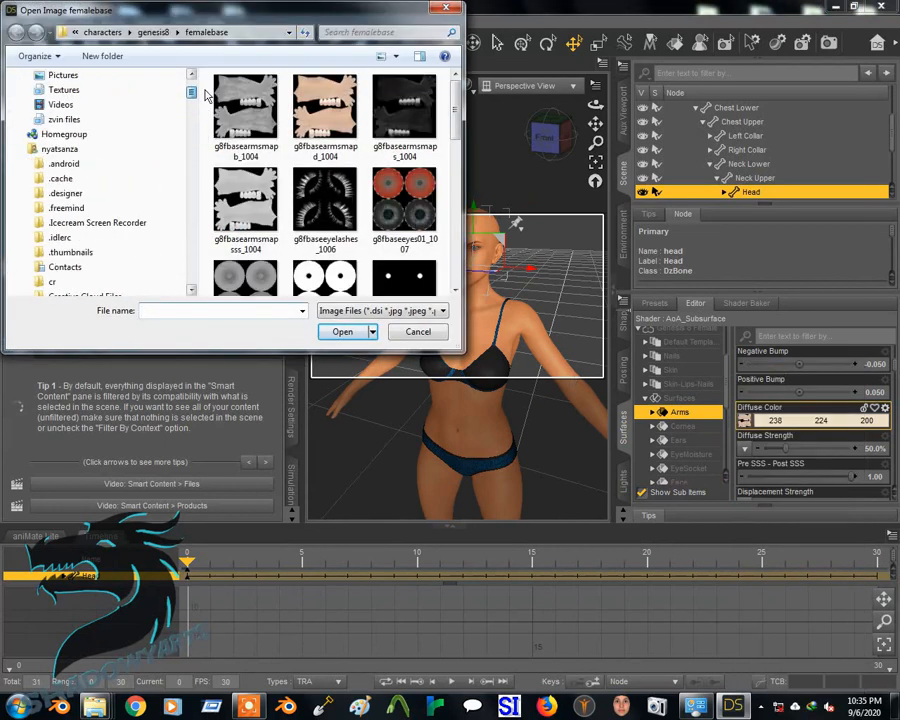
pyautogui.click(64, 88)
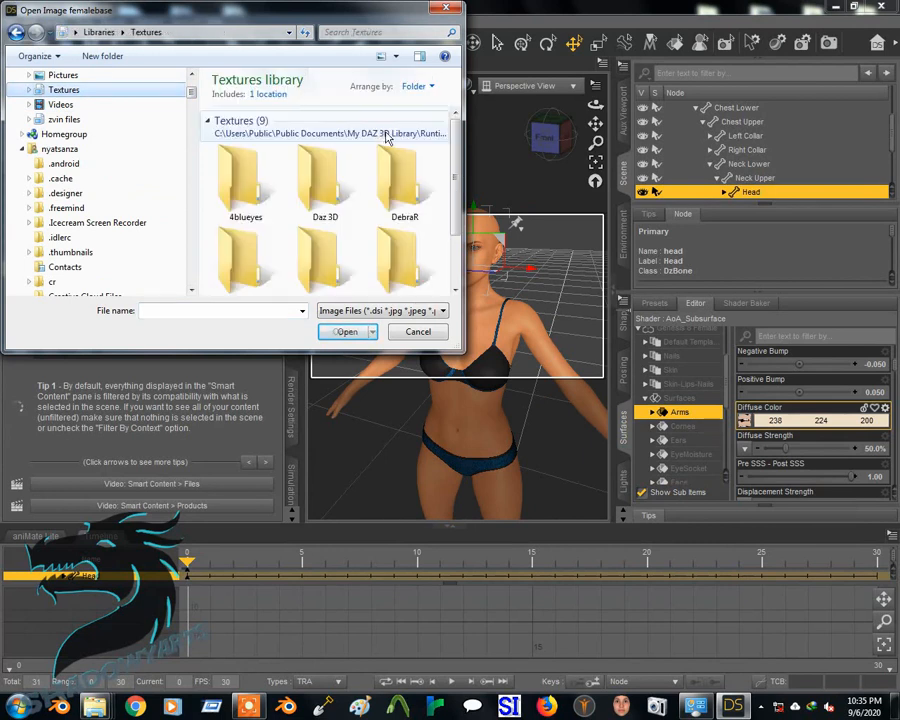
pyautogui.scroll(-3)
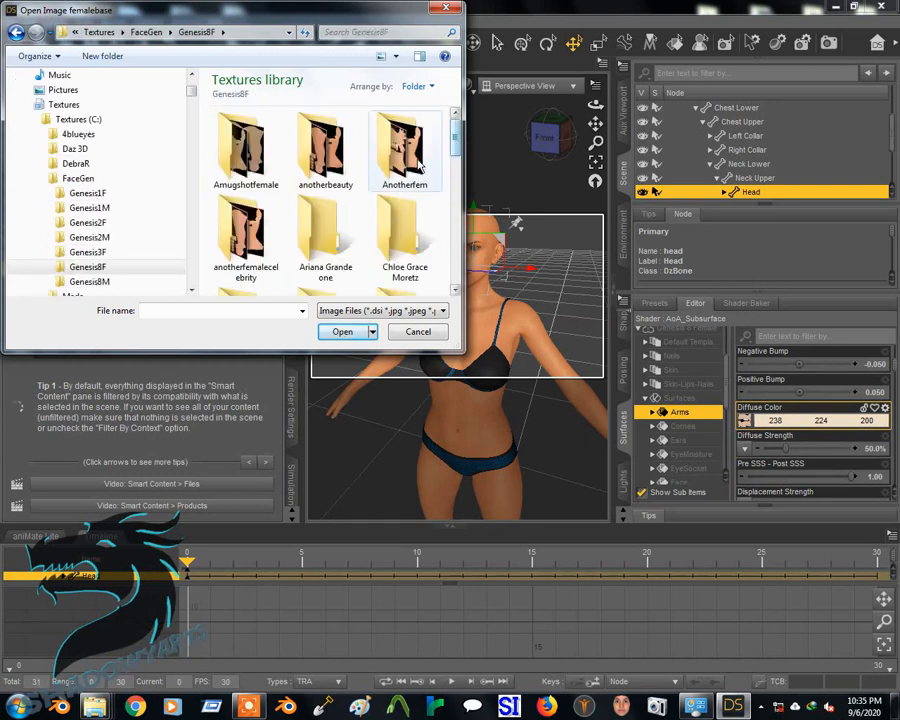
# - Load Anotherfem_arms from Textures > FaceGen > Genesis8F > Anotherfem onto the Arms surface
pyautogui.doubleClick(404, 144)
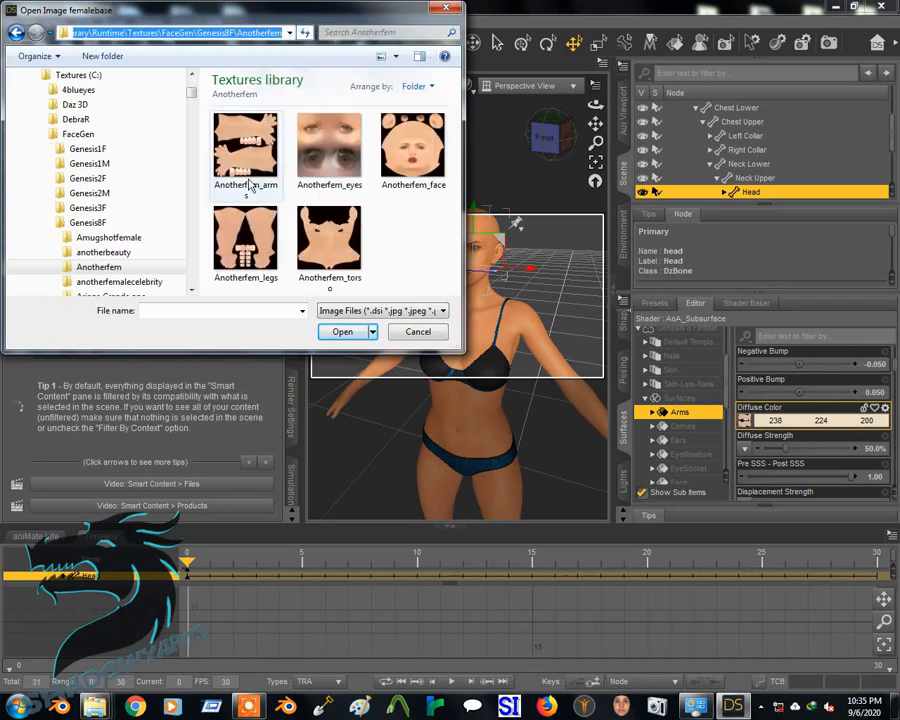
pyautogui.click(244, 150)
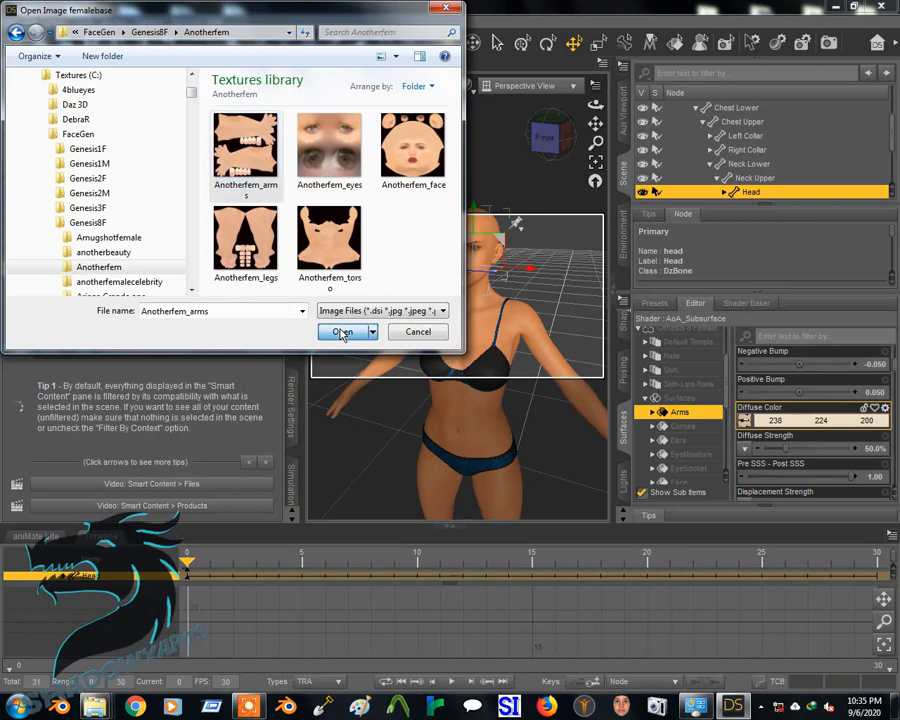
pyautogui.click(344, 332)
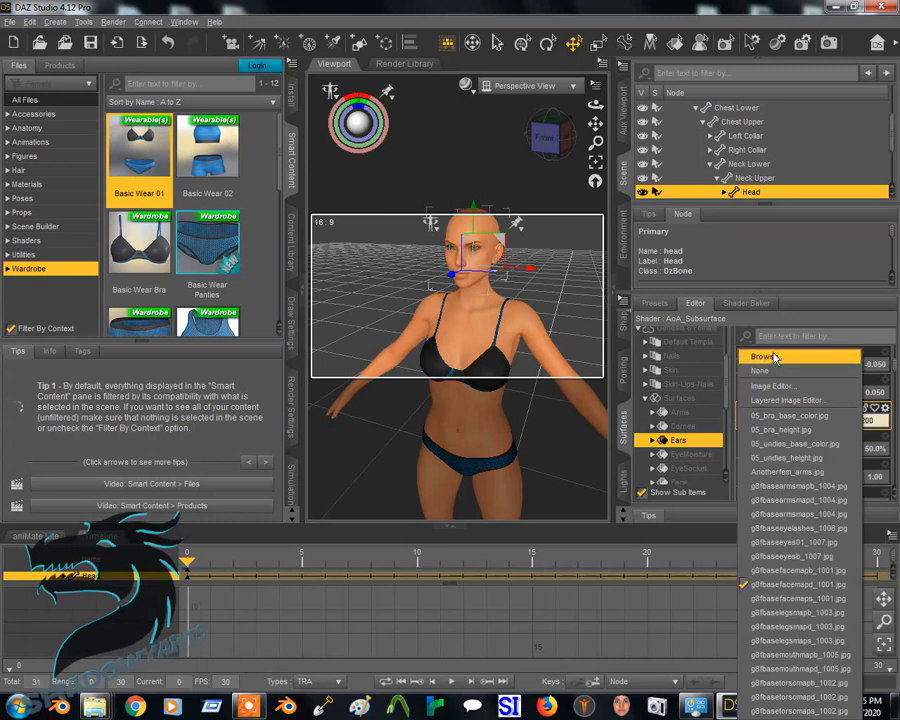
# - Load the Anotherfem_face image as the diffuse colour of the Ears and Face surfaces
pyautogui.click(766, 356)
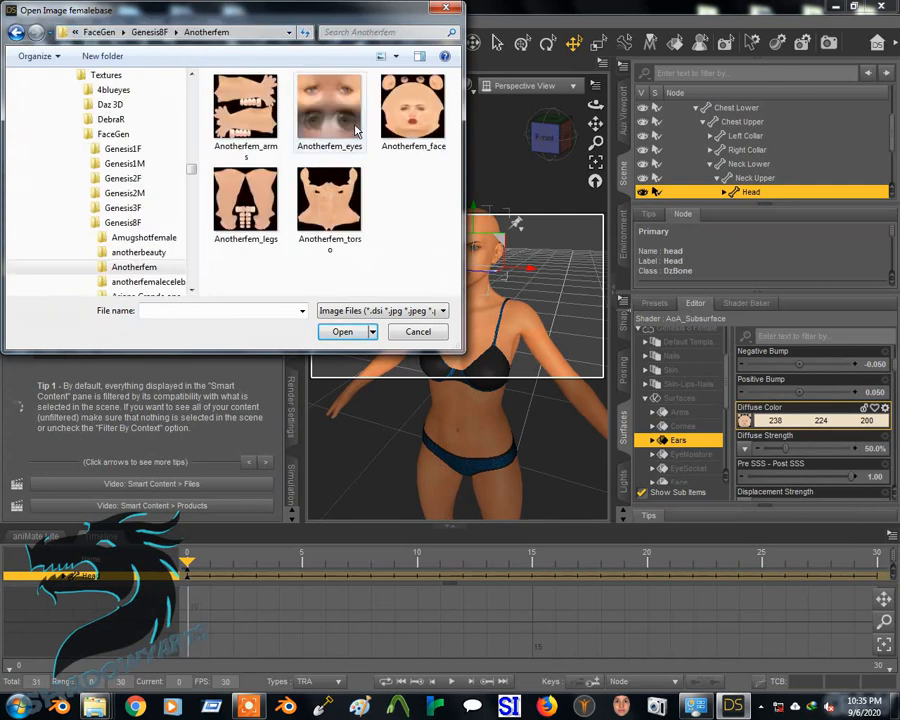
pyautogui.click(412, 104)
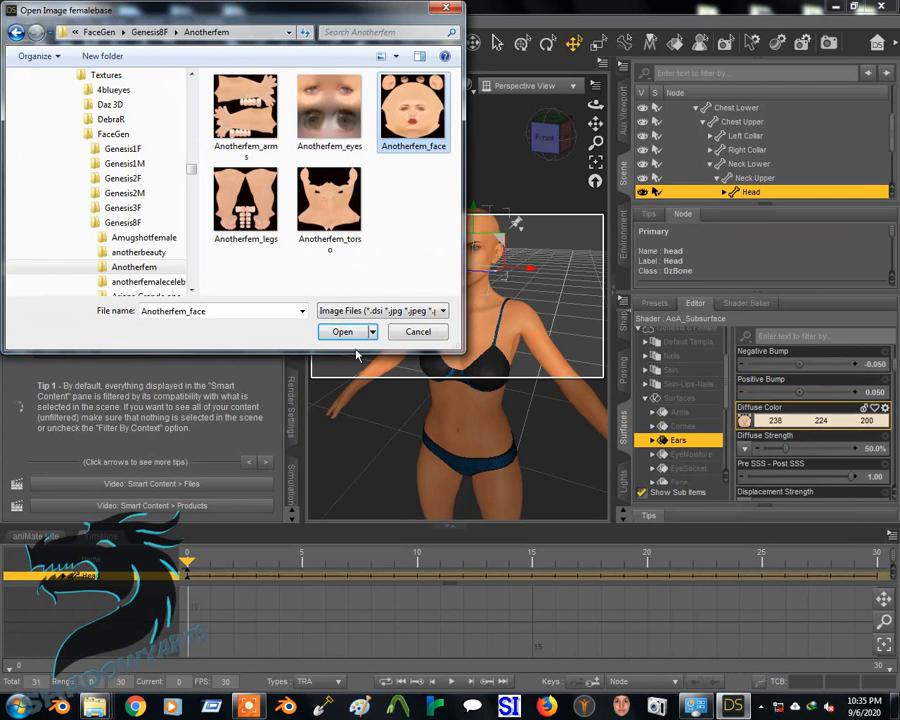
pyautogui.click(416, 332)
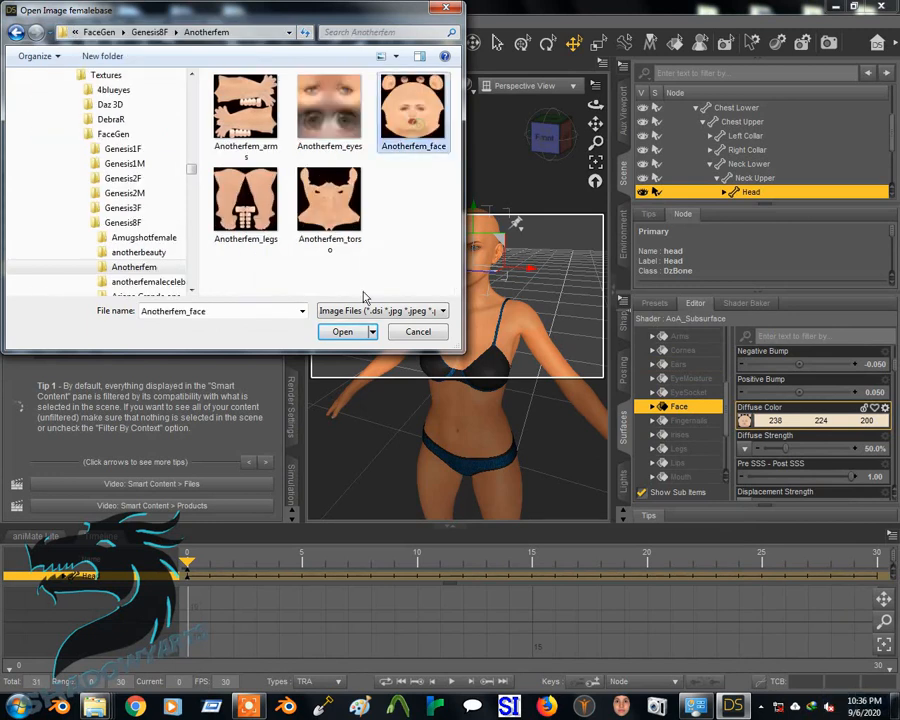
pyautogui.click(416, 332)
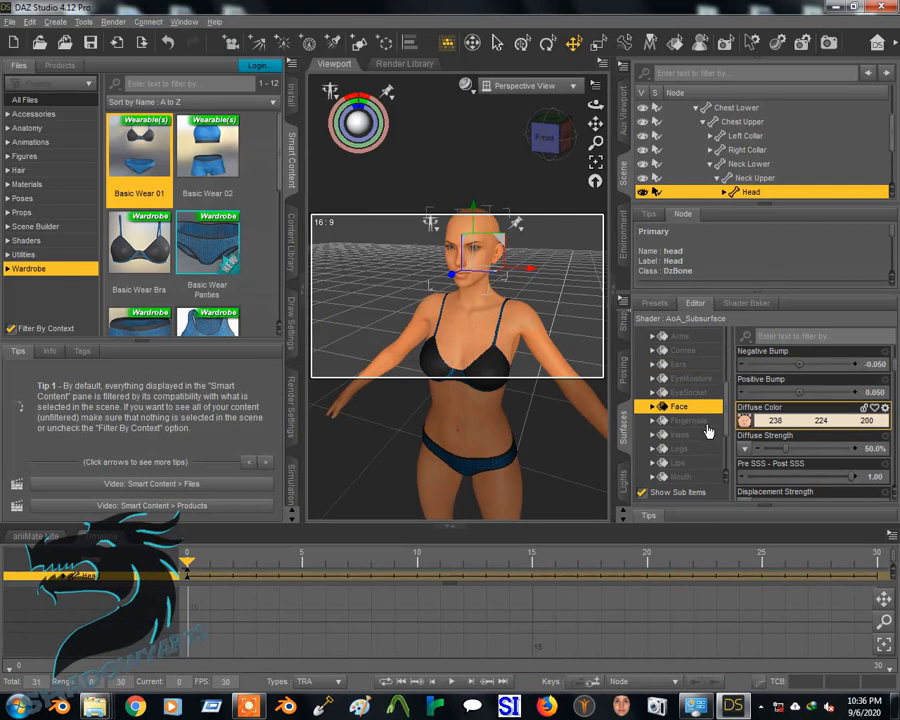
# - Load the Anotherfem_legs image as the diffuse colour of the Fingernails and Legs surfaces
pyautogui.click(688, 420)
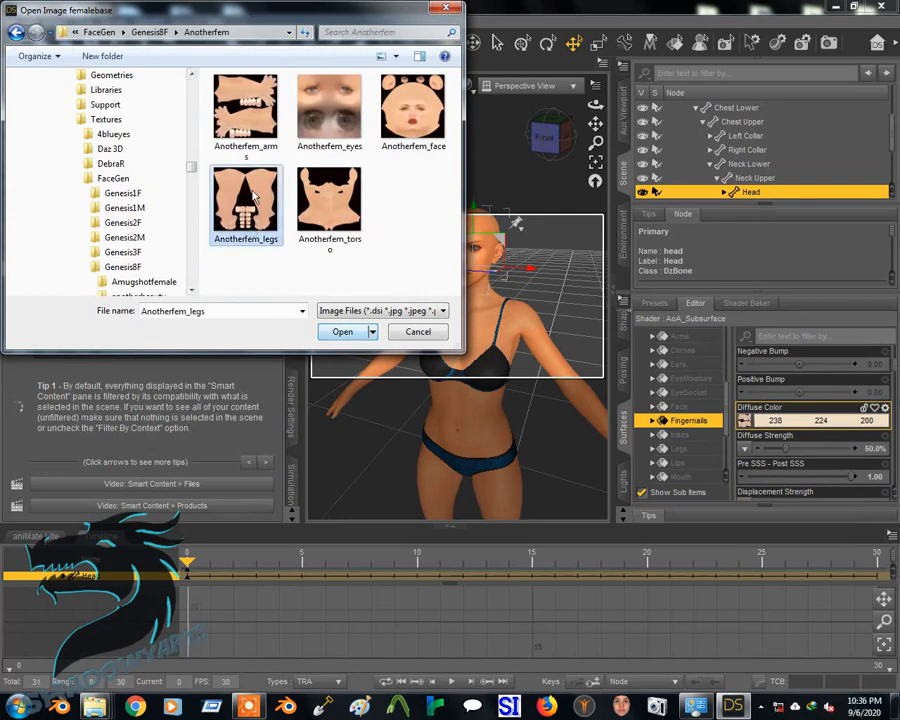
pyautogui.click(244, 104)
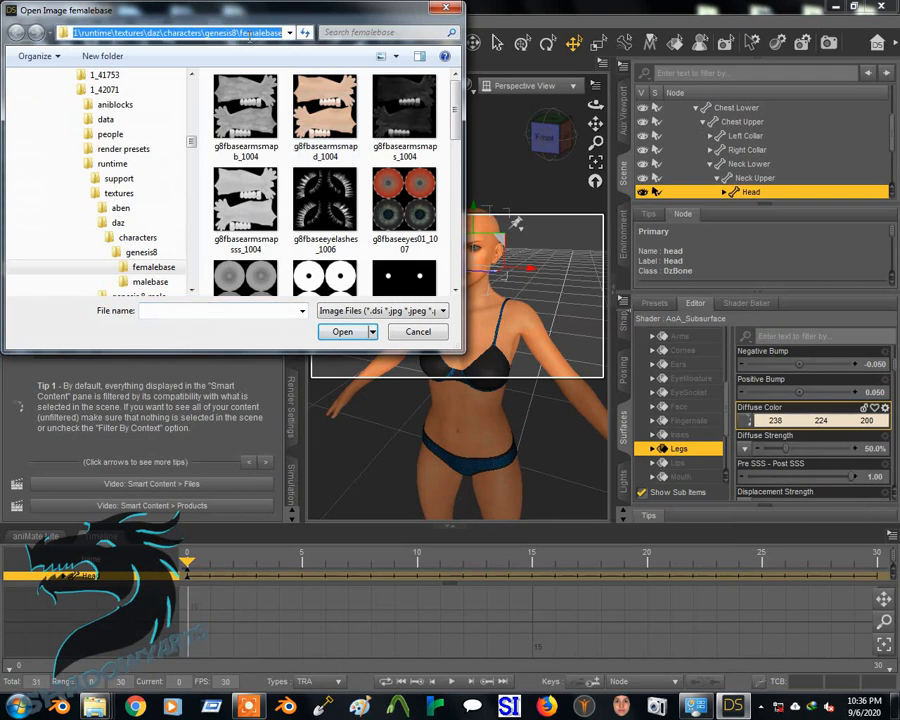
pyautogui.click(288, 32)
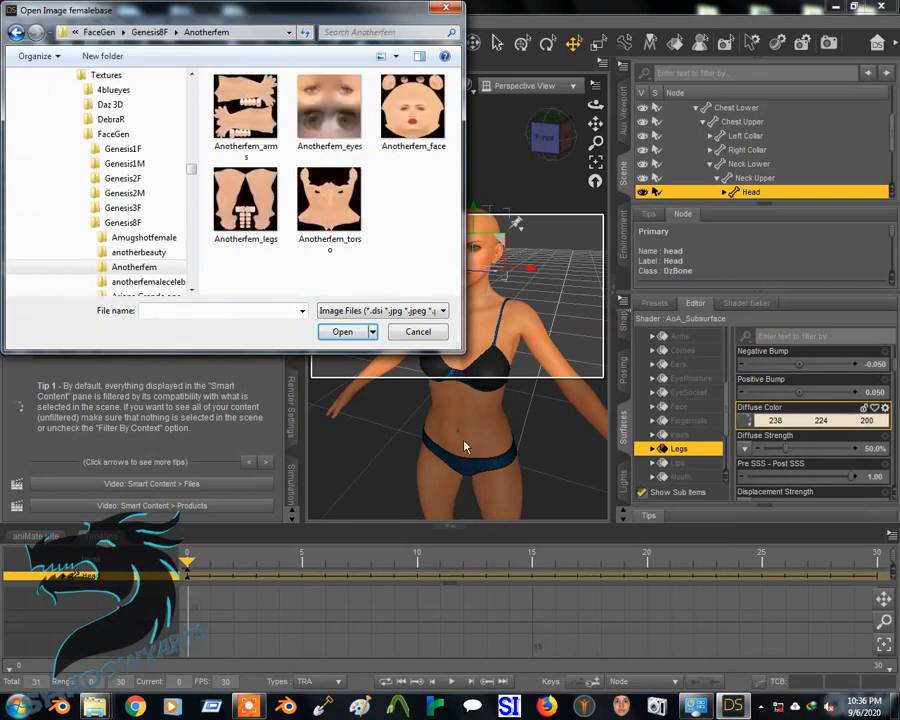
pyautogui.click(244, 196)
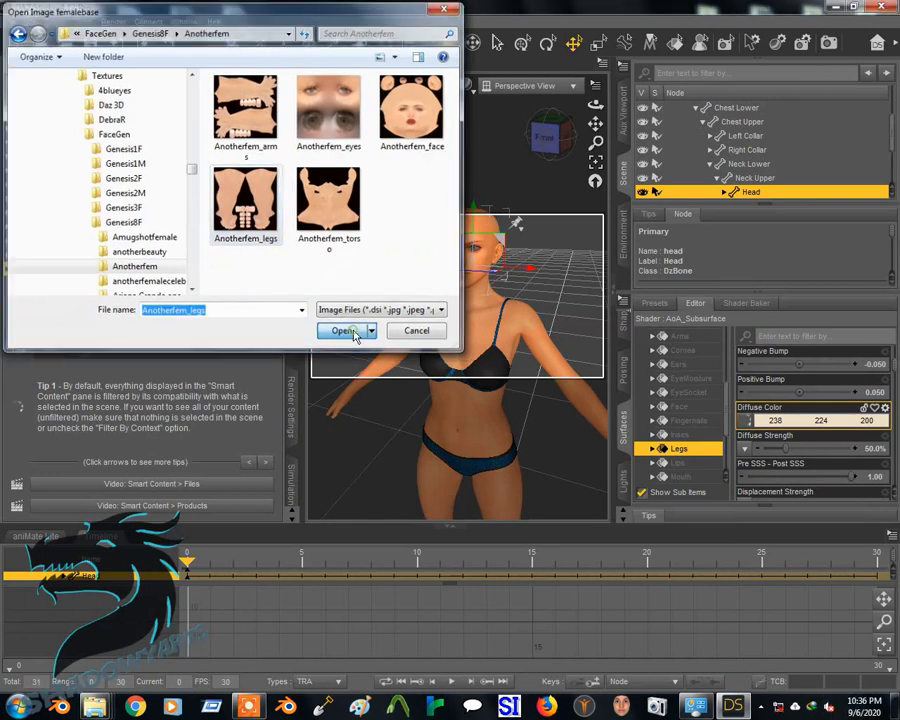
pyautogui.click(340, 332)
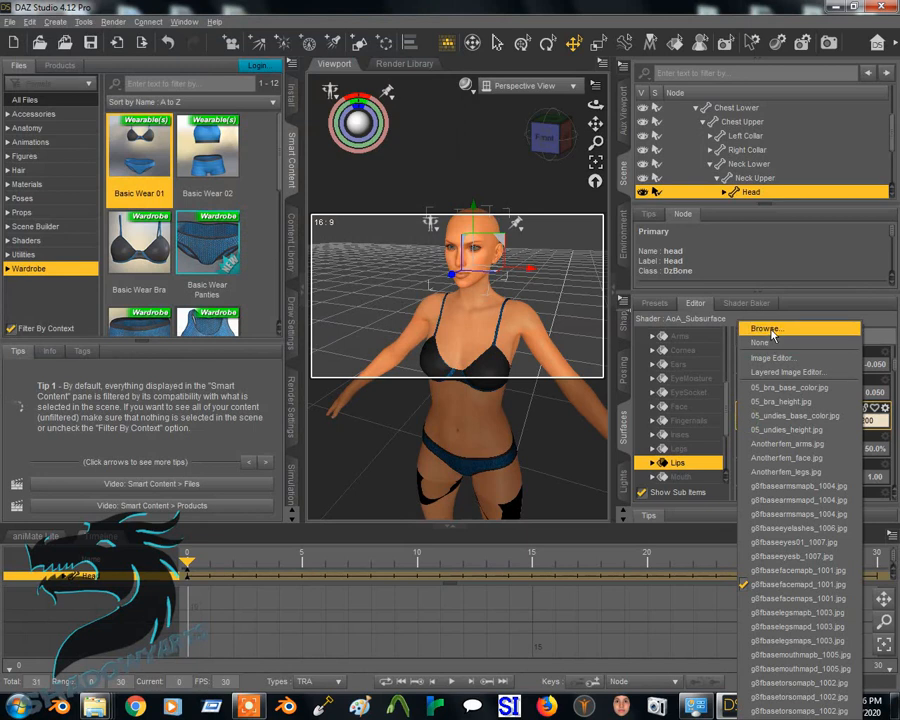
# - Load the Anotherfem image as the Lips surface's diffuse colour, then select Sclera
pyautogui.click(764, 328)
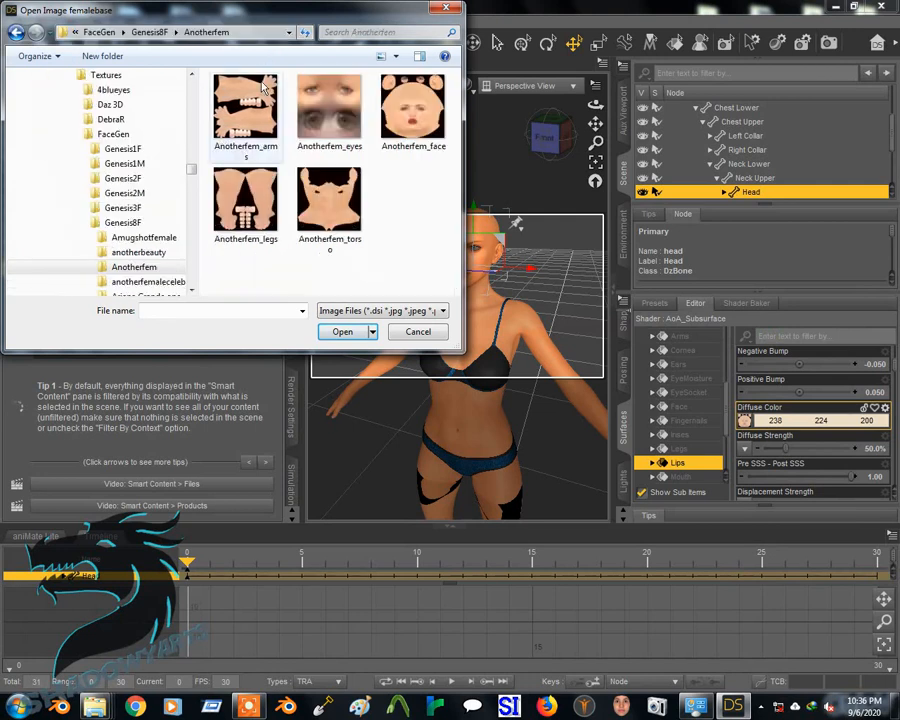
pyautogui.click(412, 108)
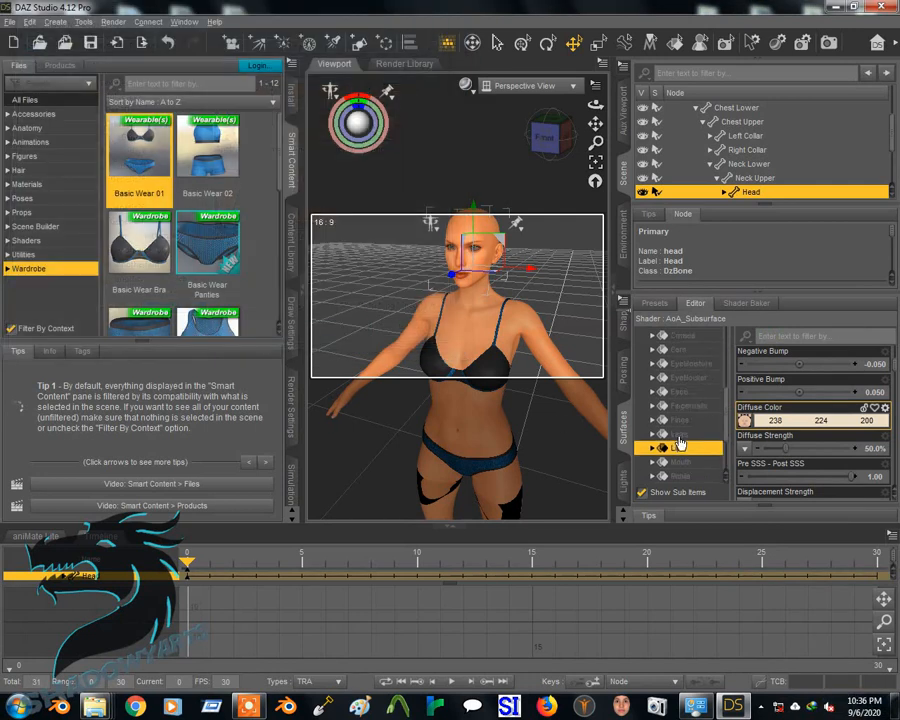
pyautogui.click(682, 444)
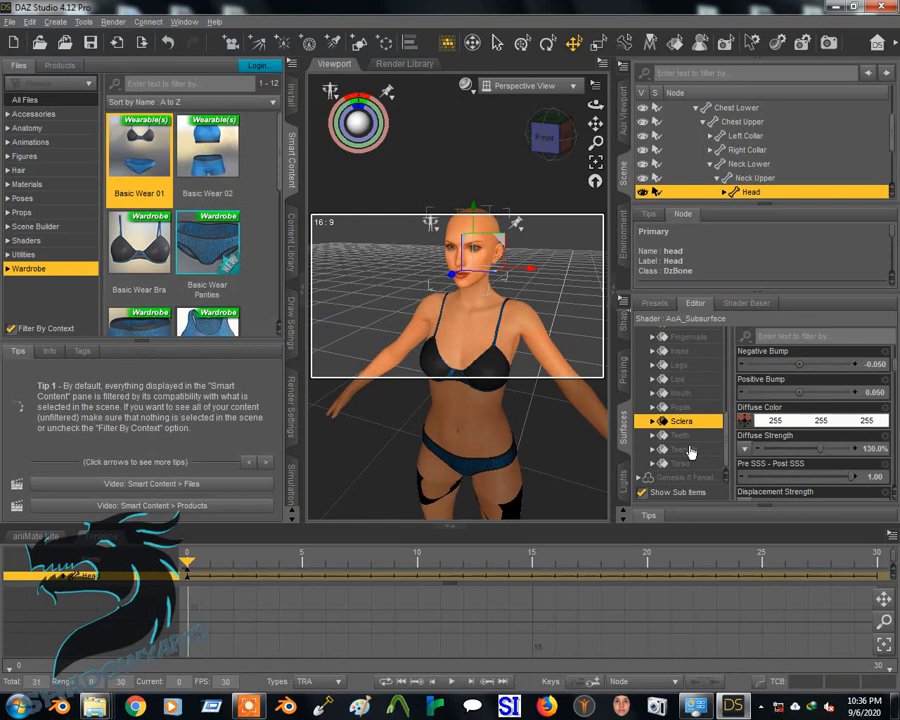
# - Load the Anotherfem_torso image as the Torso surface's diffuse colour
pyautogui.click(684, 464)
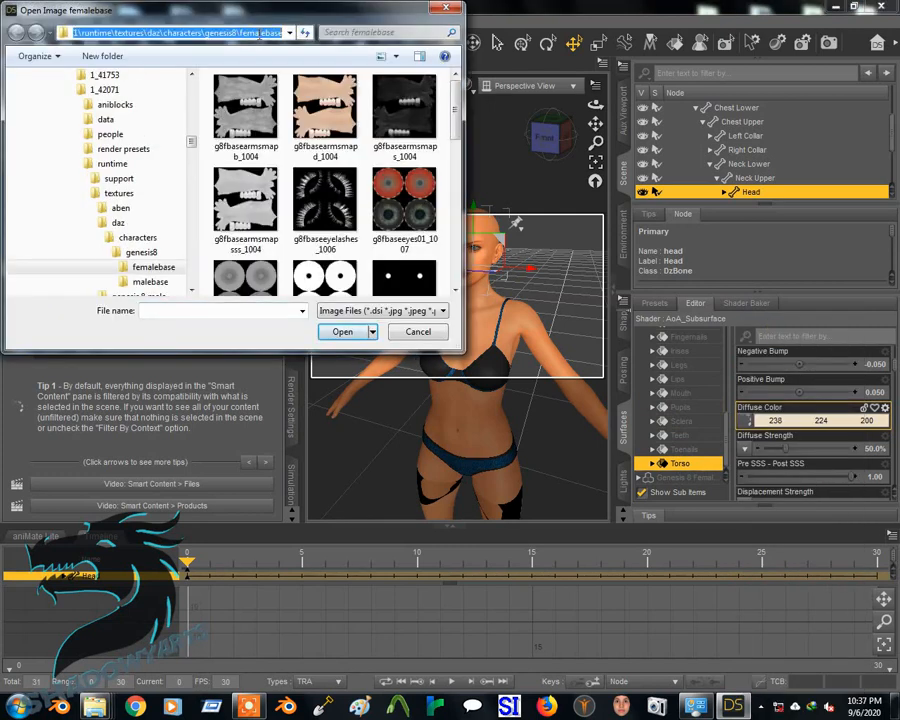
pyautogui.click(288, 32)
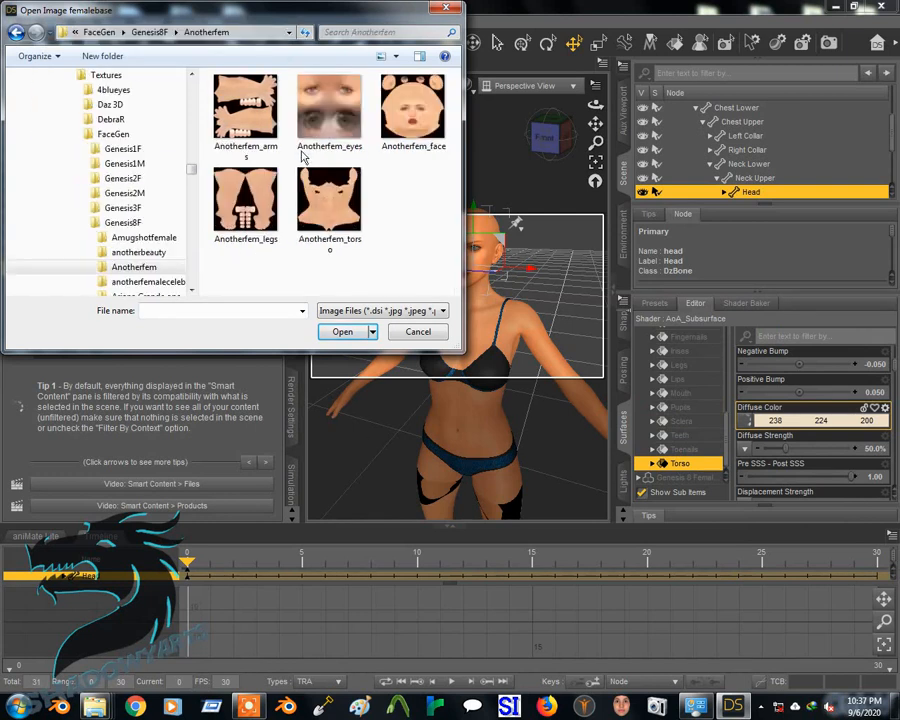
pyautogui.click(418, 332)
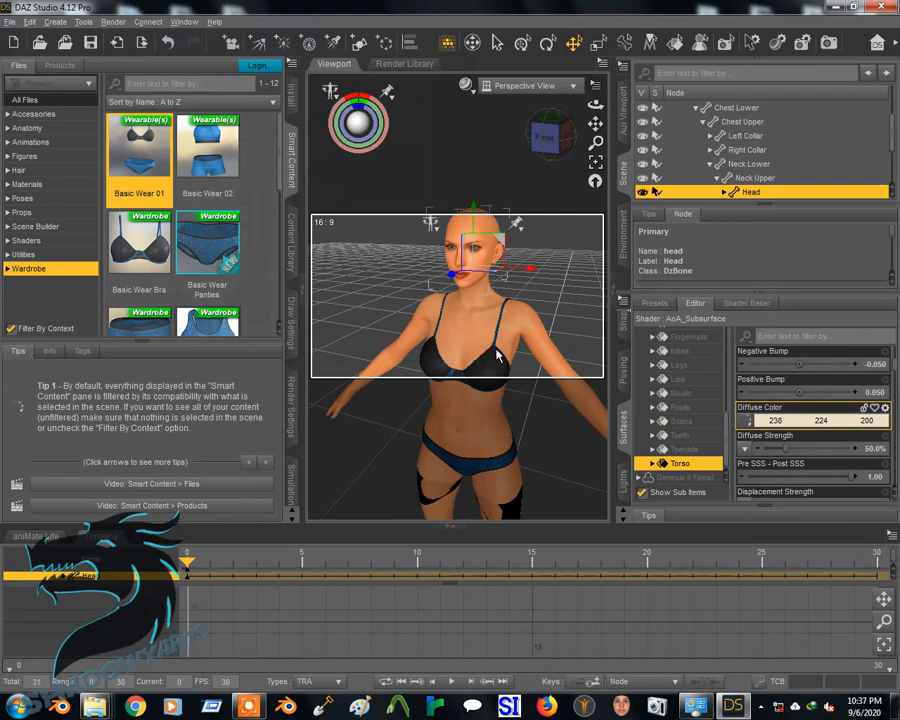